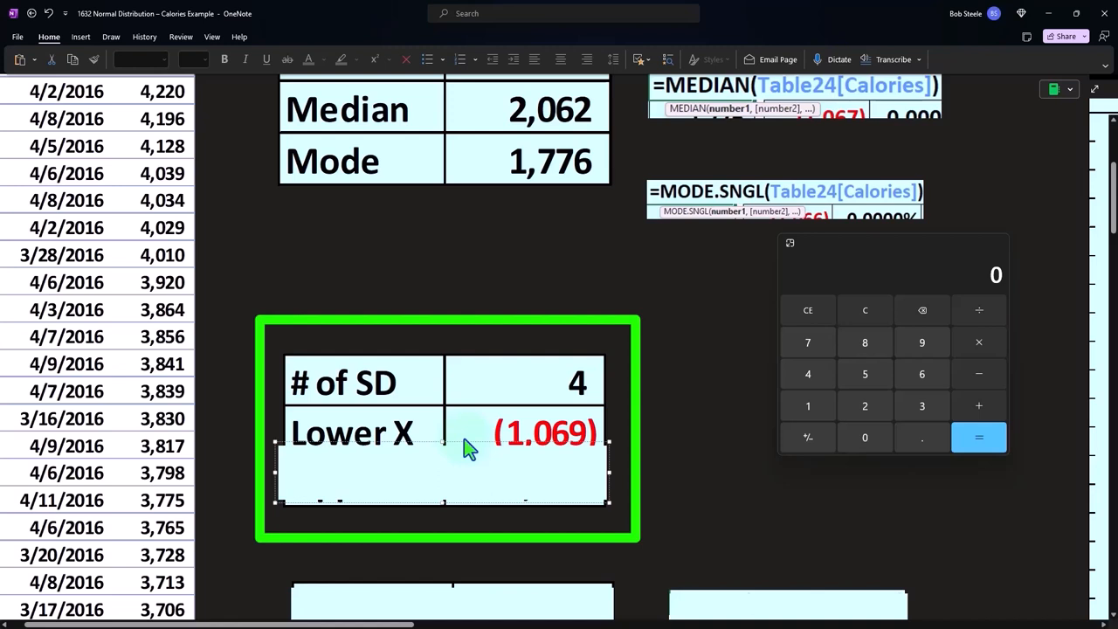
mouse_move(472, 429)
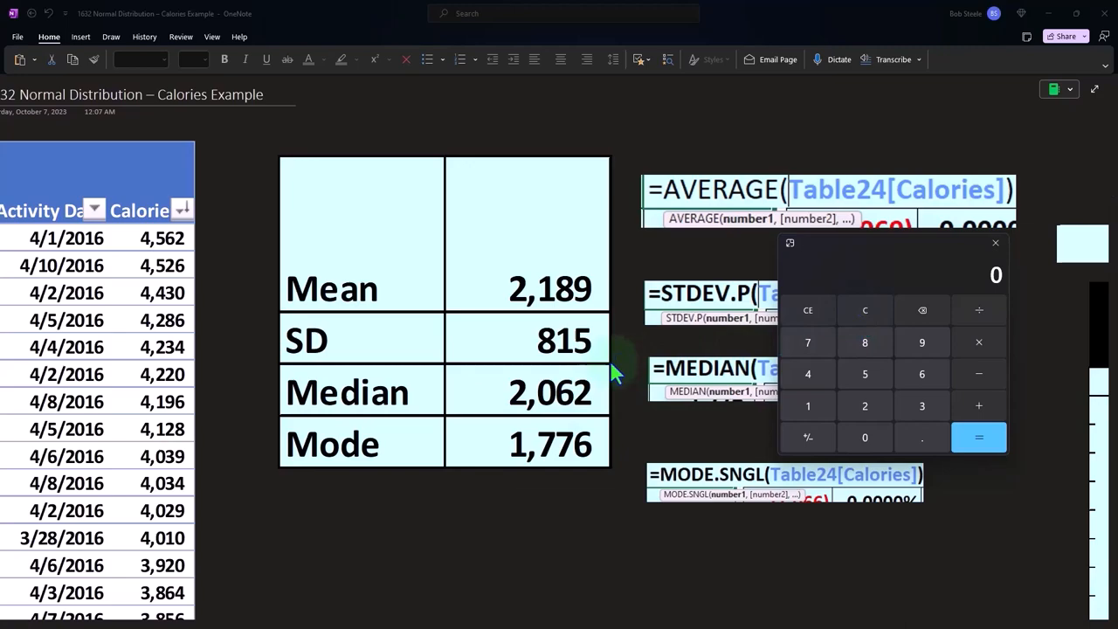
mouse_move(607, 324)
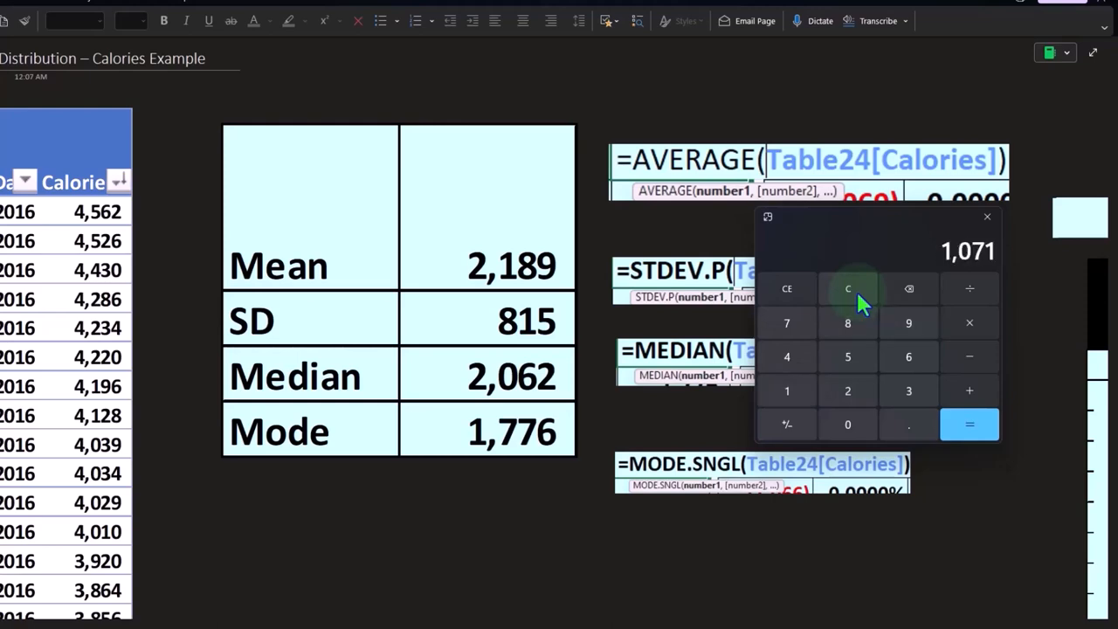
- Scroll to the # of SD table showing upper X 5,448 below lower X (1,069)
scroll(down, 3)
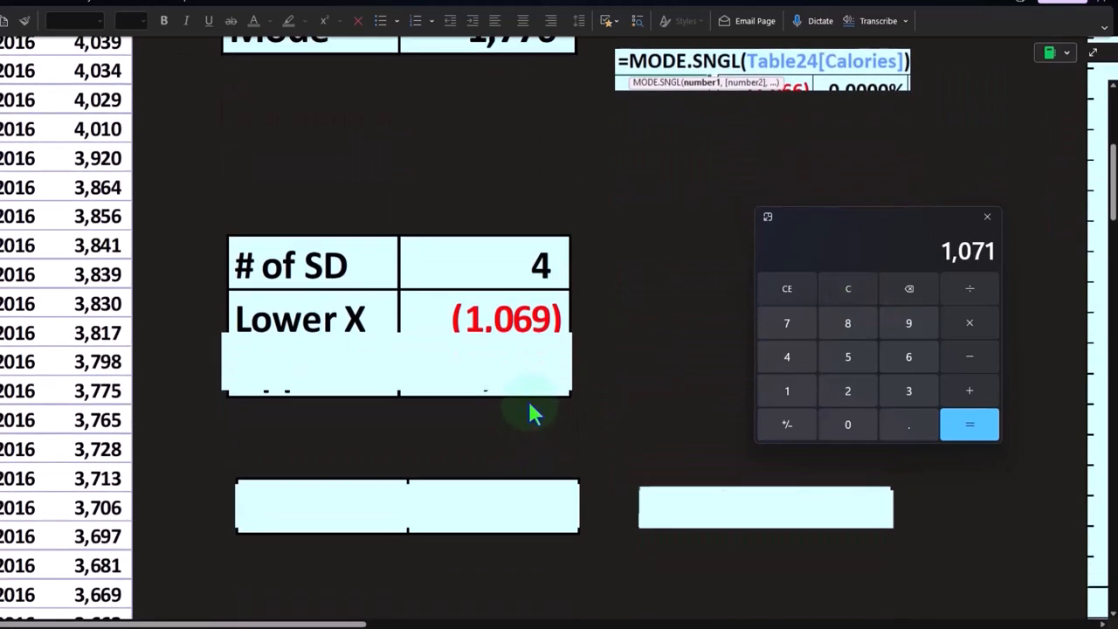
mouse_move(533, 347)
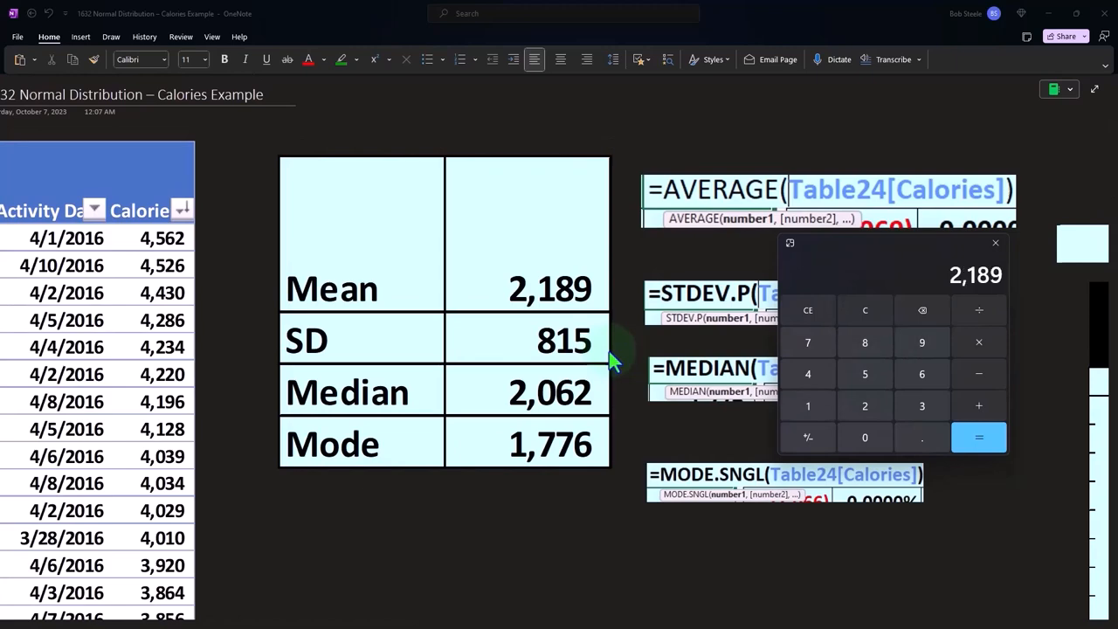
scroll(down, 3)
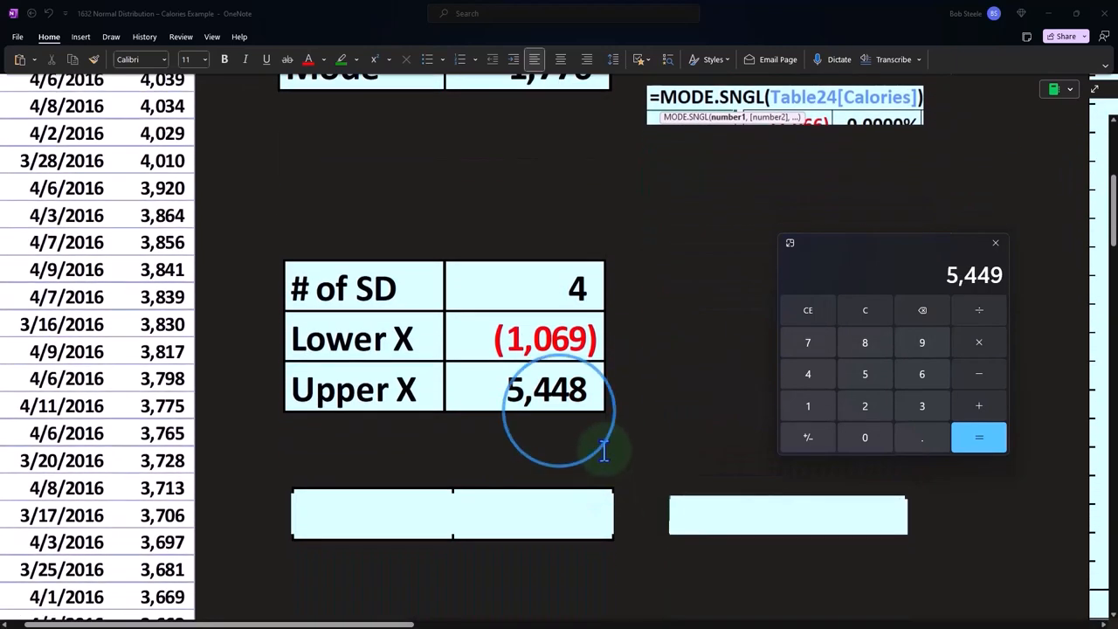
scroll(down, 3)
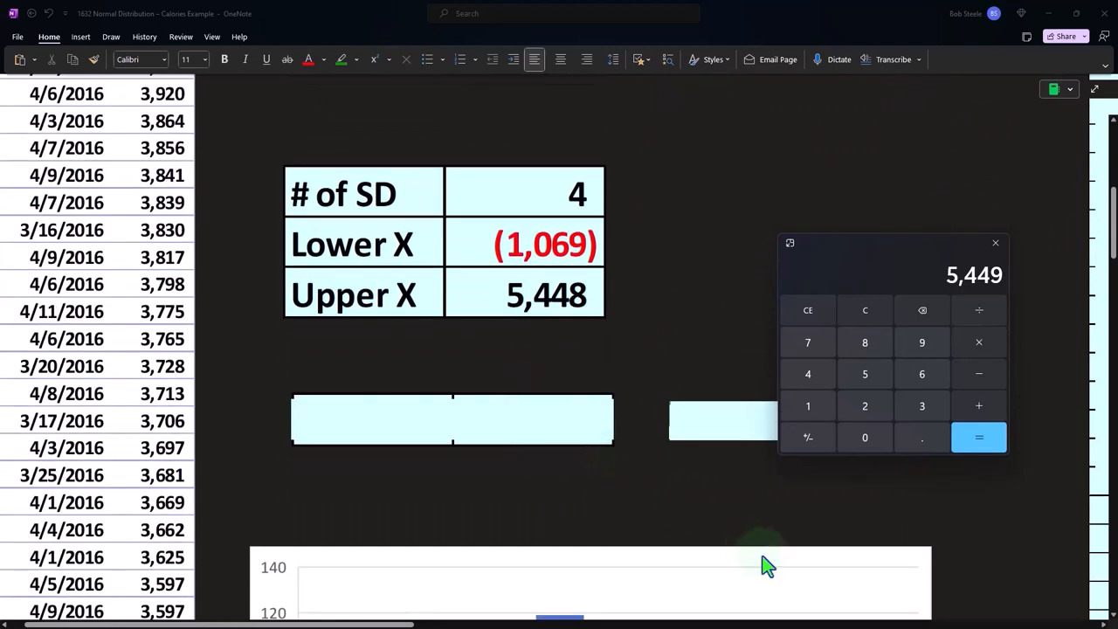
- Browse the X/P(x) table to rows 126–166, then return to the 0.0000% first entry
click(994, 242)
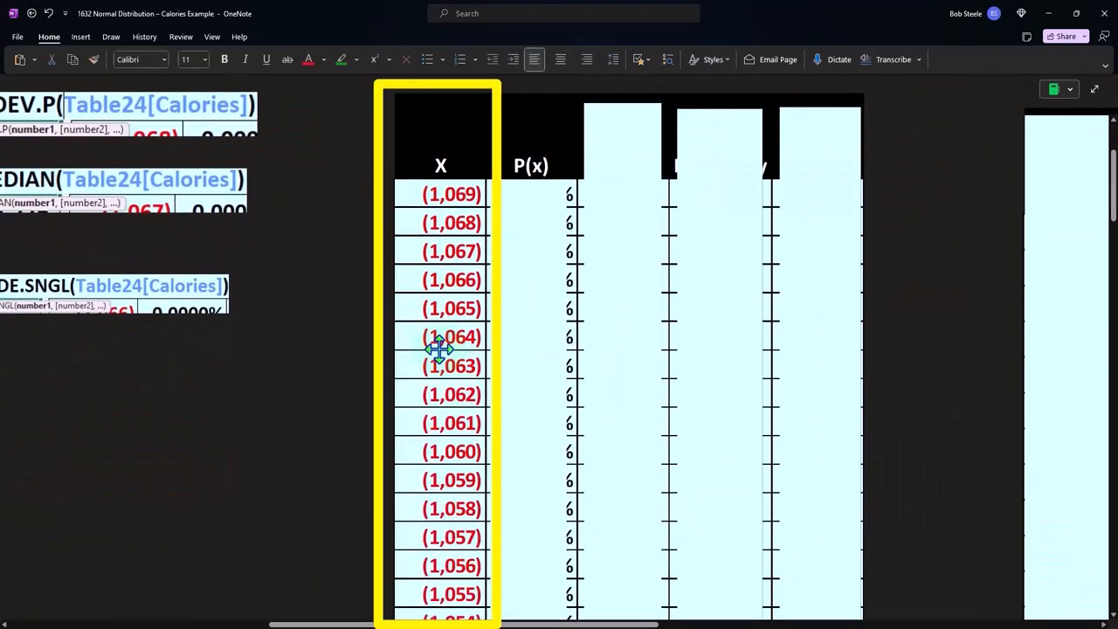
scroll(down, 3)
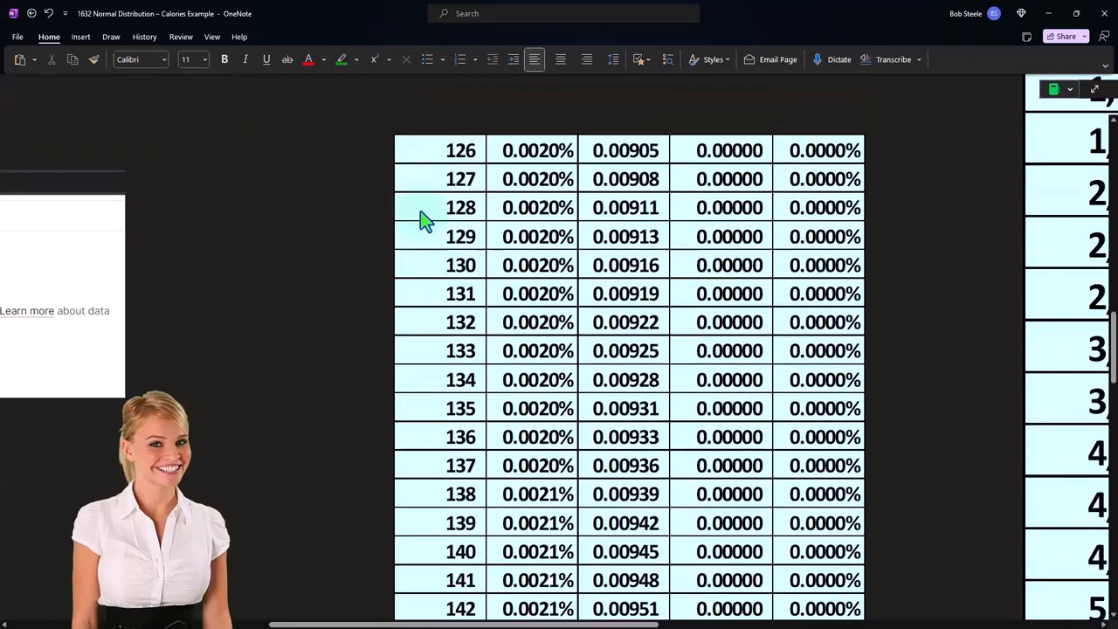
scroll(down, 3)
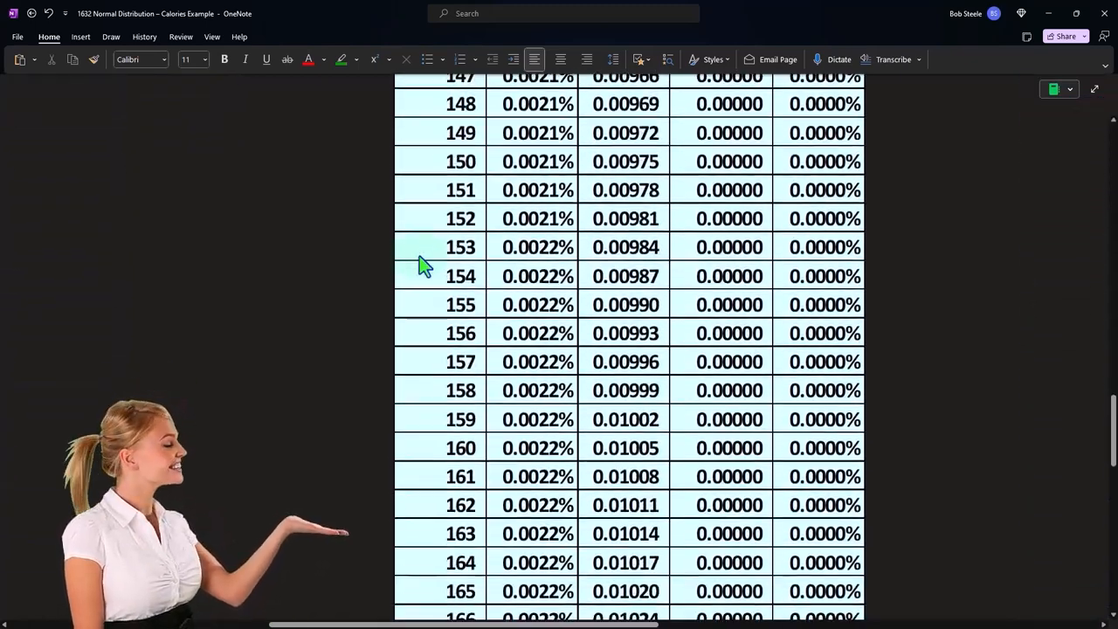
scroll(up, 3)
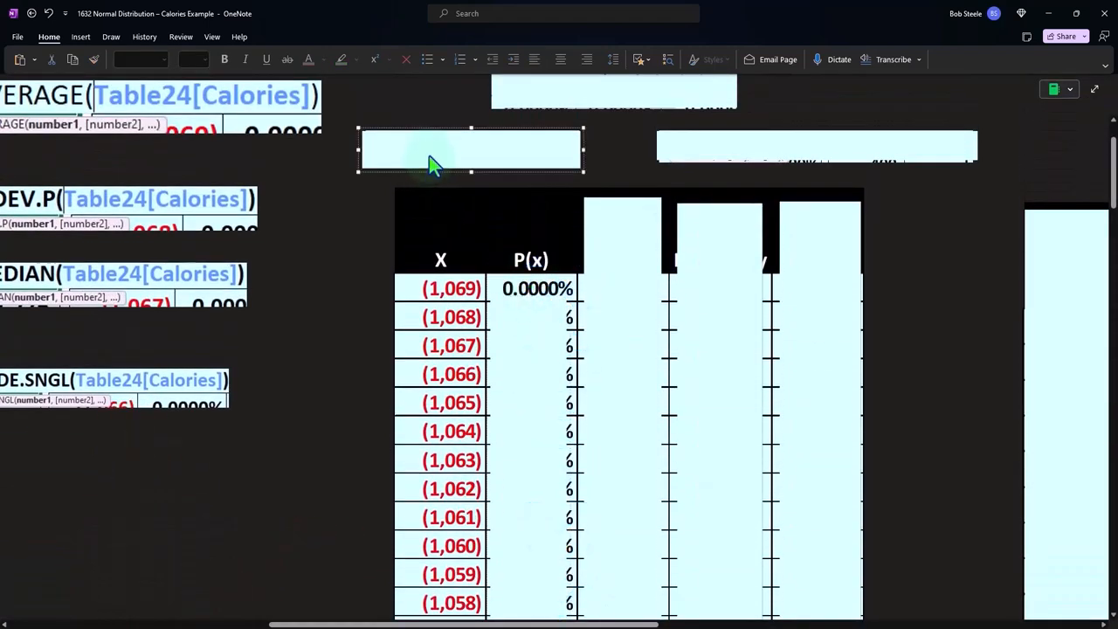
- Enter =SEQUENCE(6517+1,,E7) to generate the X column of 6,517 rows starting at (1,069)
text(=SEQUENCE(6517+1,,E7))
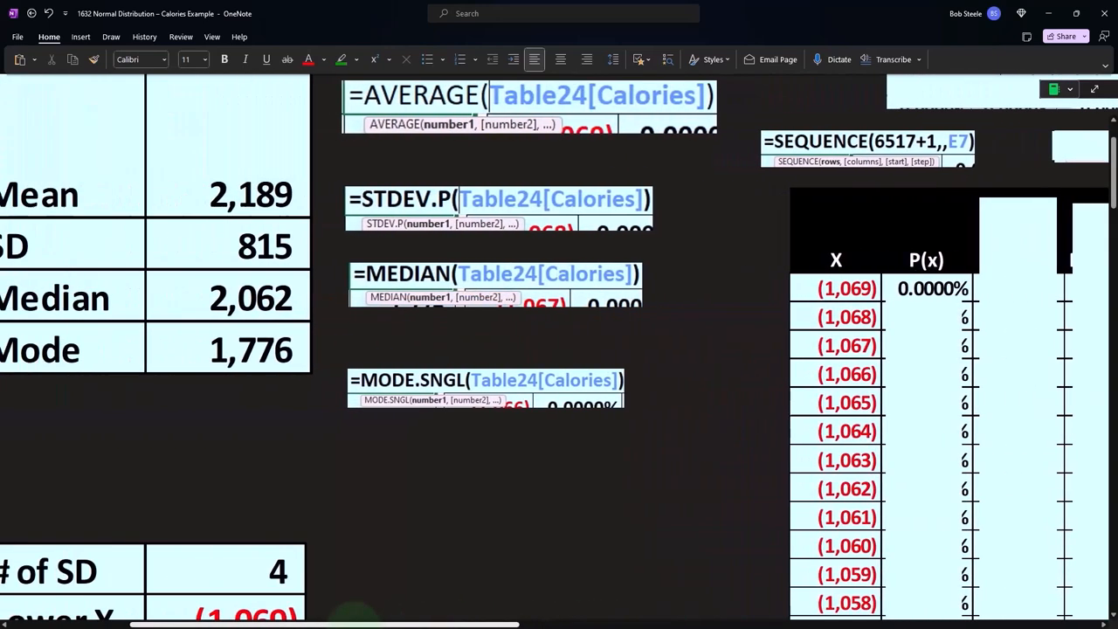
scroll(down, 3)
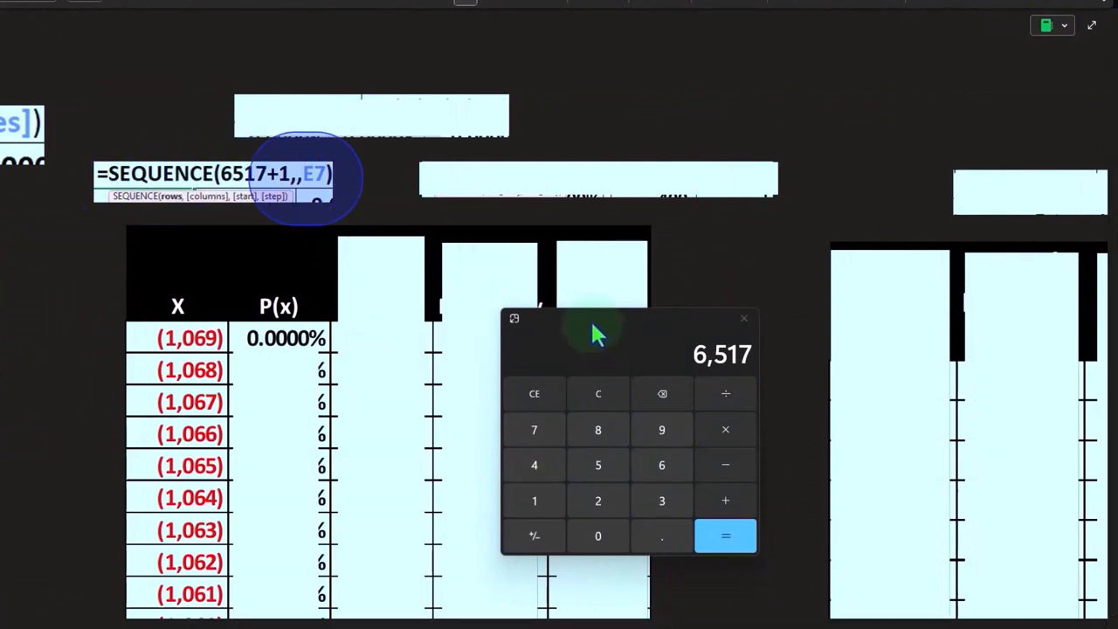
click(743, 318)
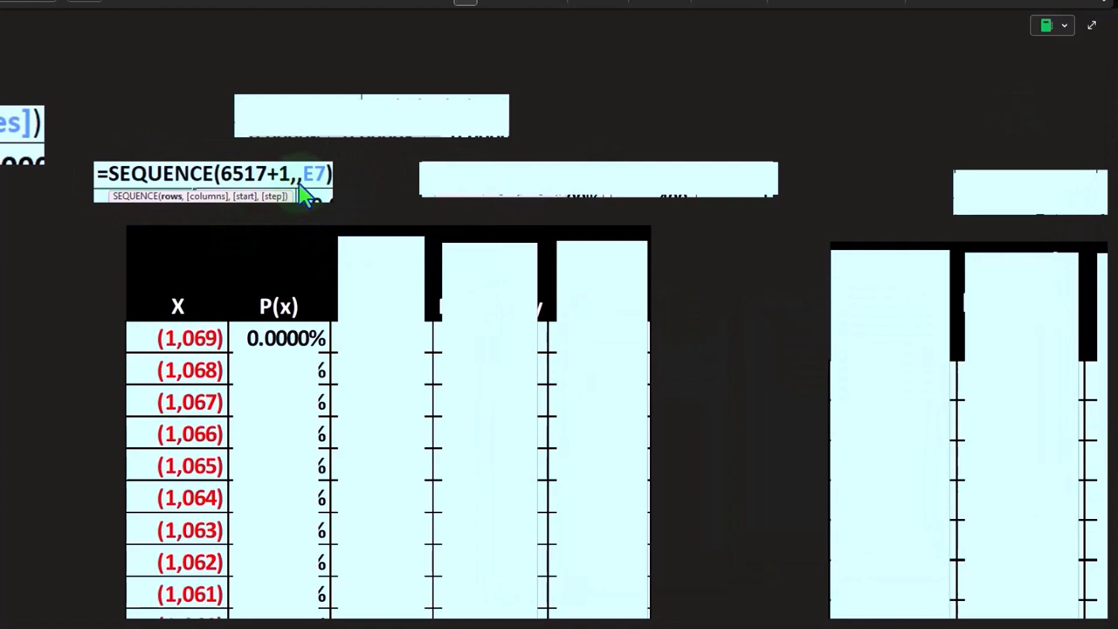
mouse_move(284, 217)
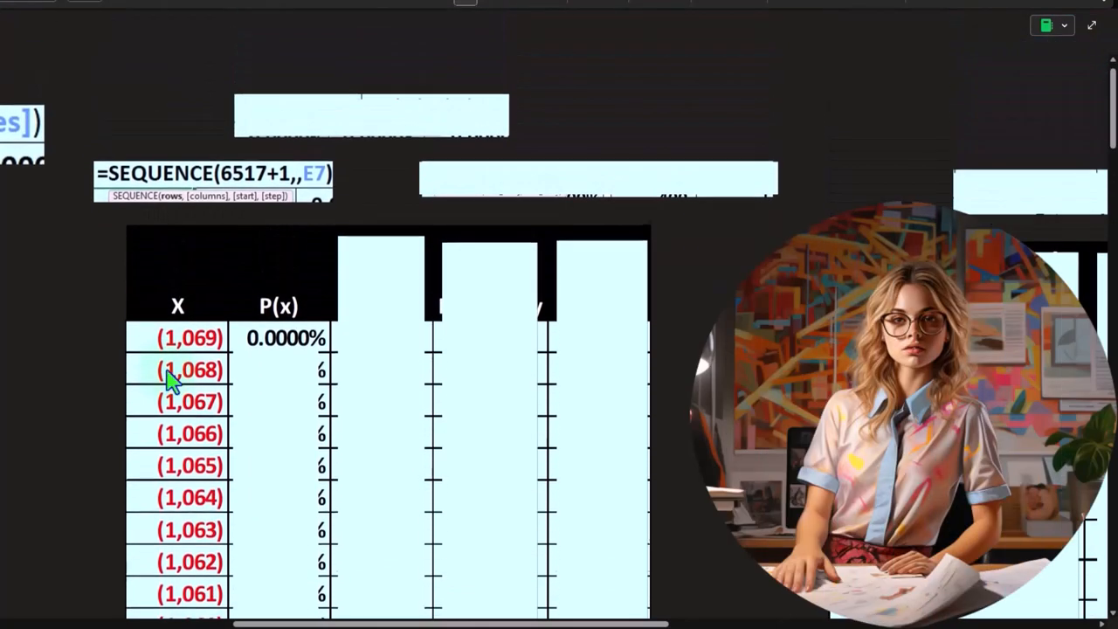
mouse_move(278, 340)
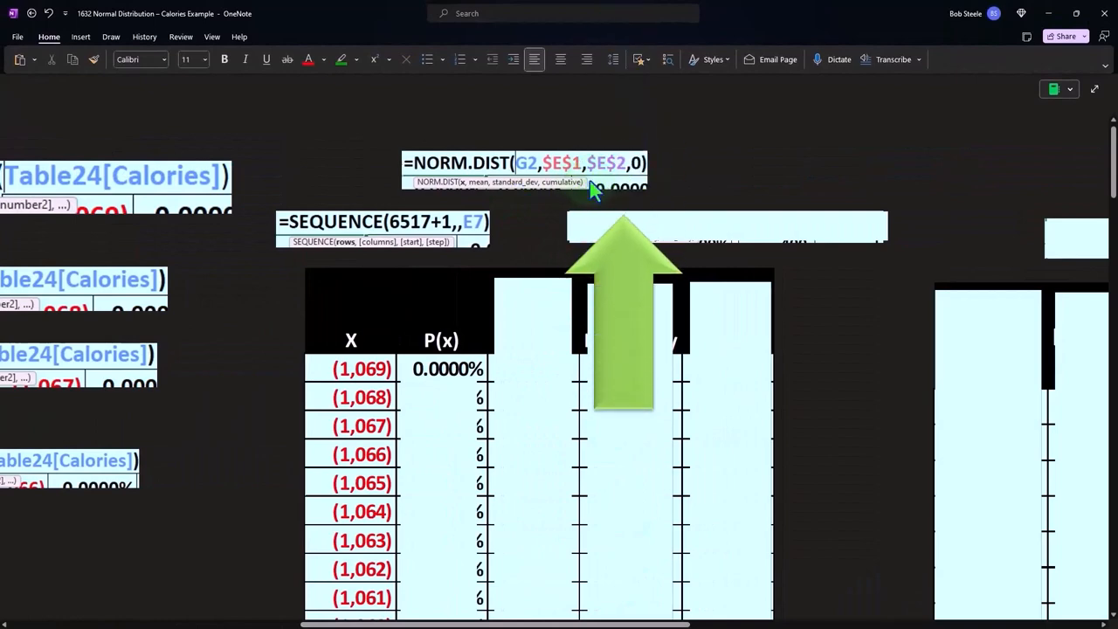
mouse_move(639, 185)
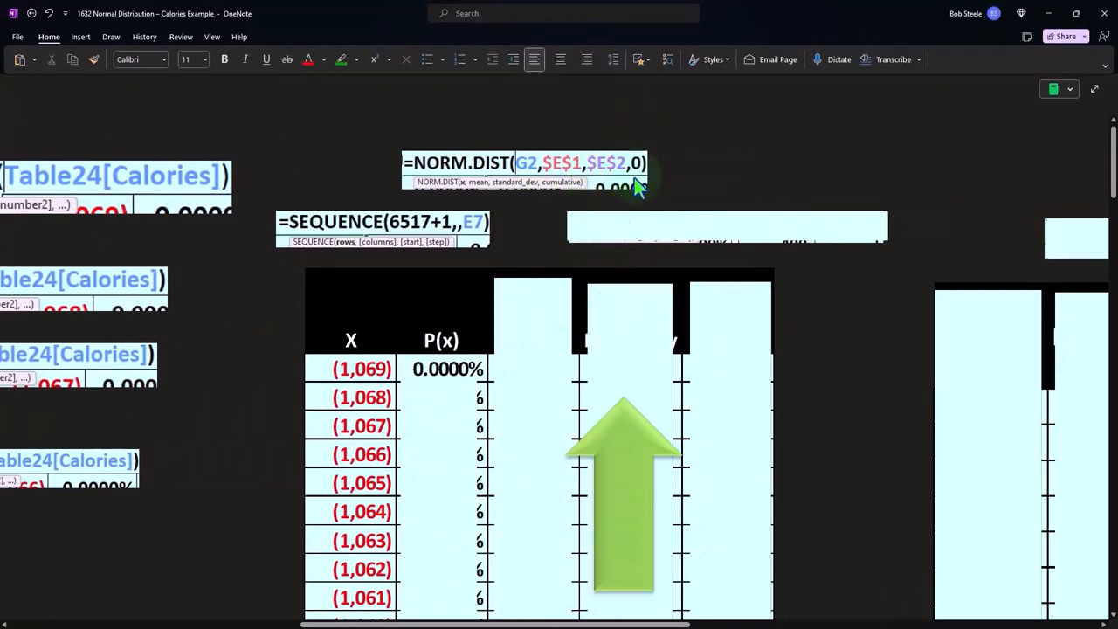
- Scroll down past the =NORM.DIST(G2,$E$1,$E$2,0) formula to X rows 126–142
scroll(down, 3)
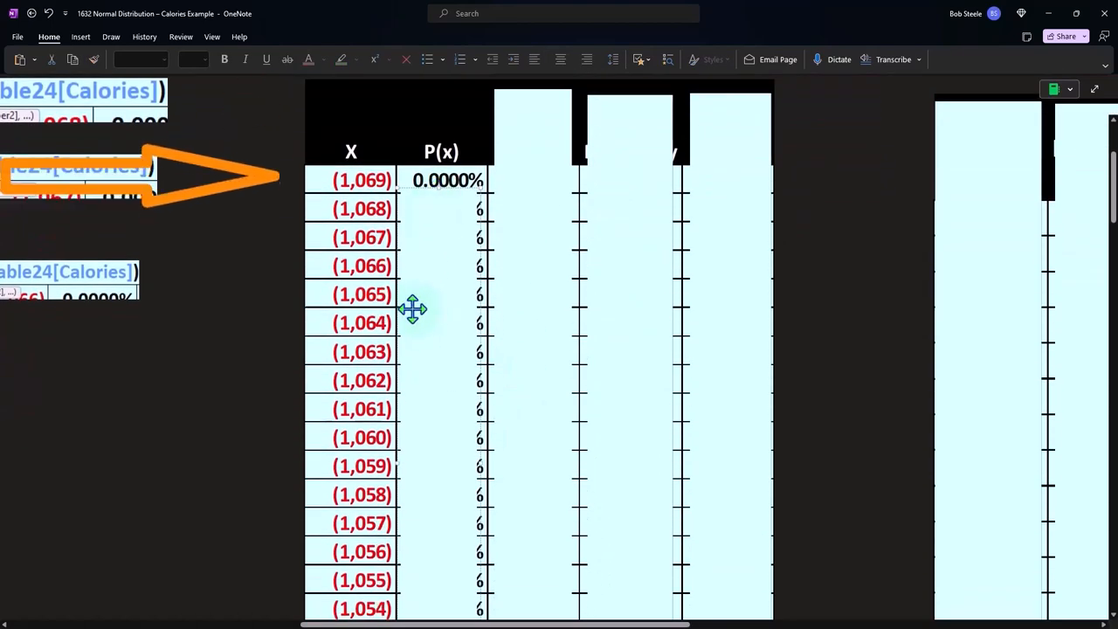
scroll(down, 3)
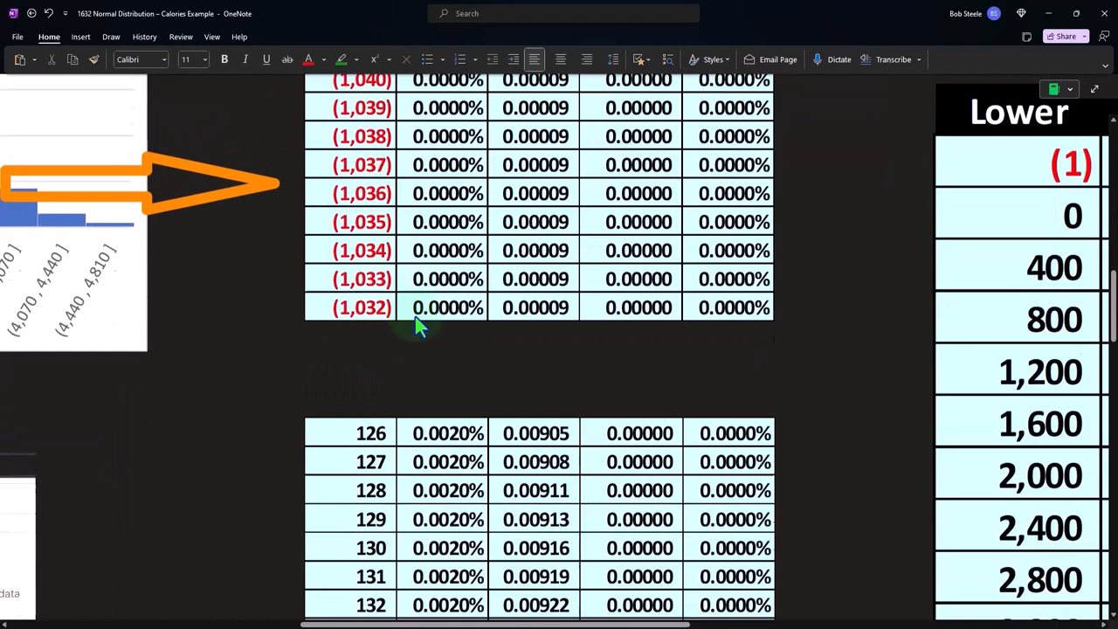
scroll(down, 3)
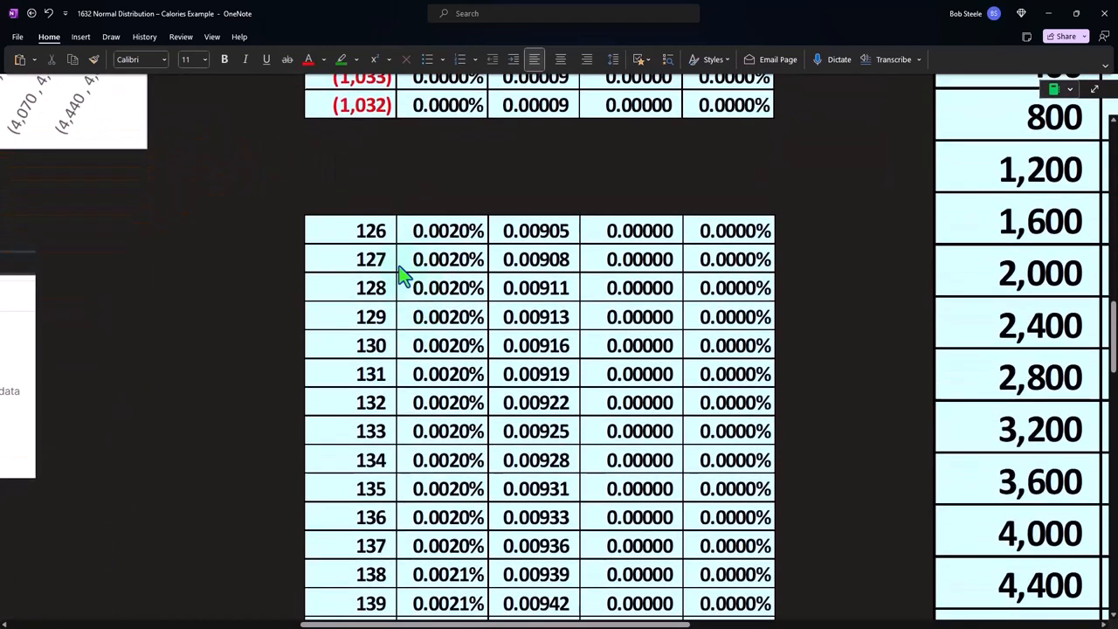
scroll(down, 3)
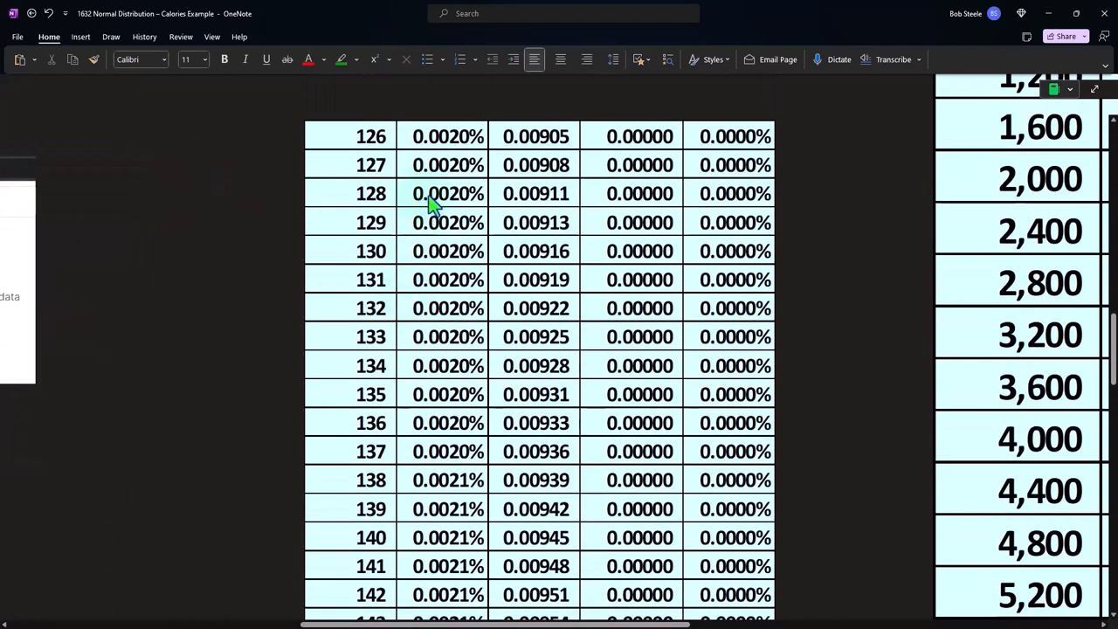
click(439, 173)
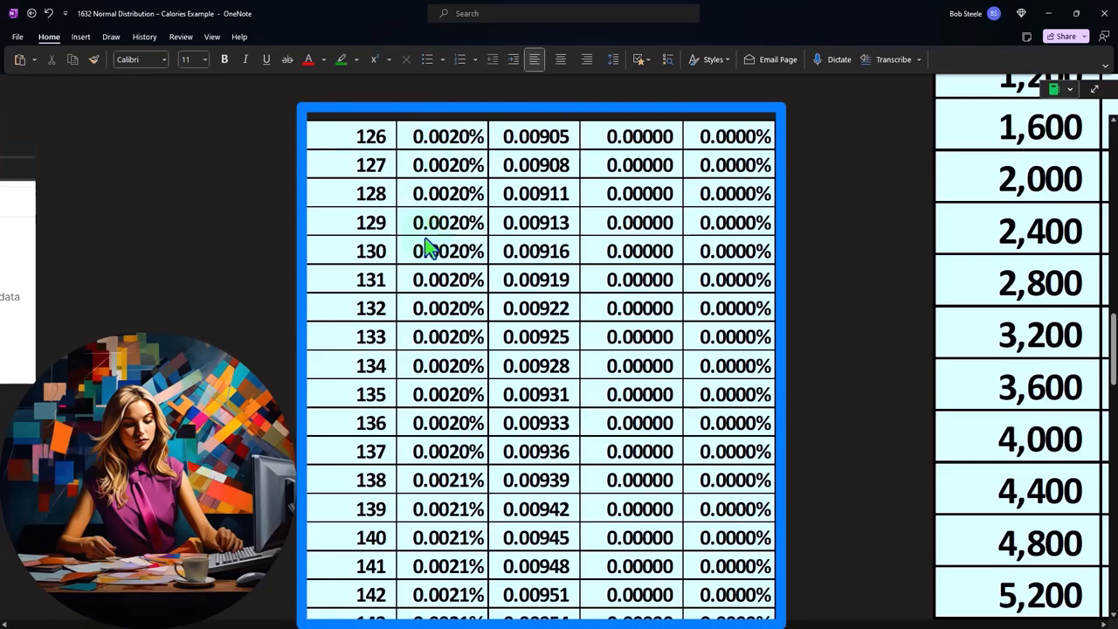
scroll(down, 3)
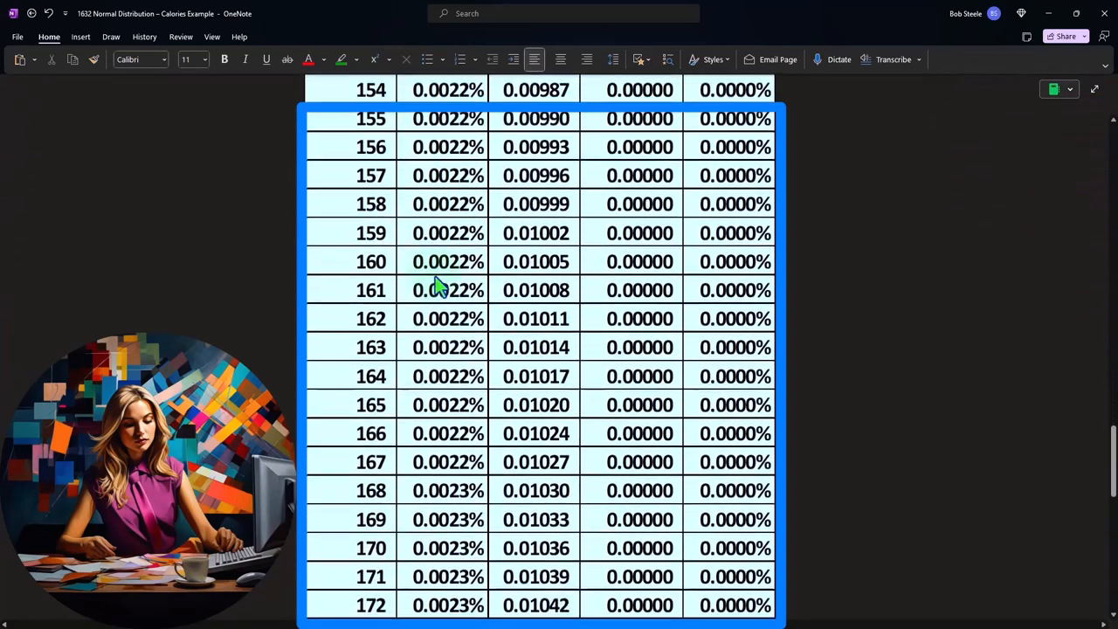
scroll(down, 3)
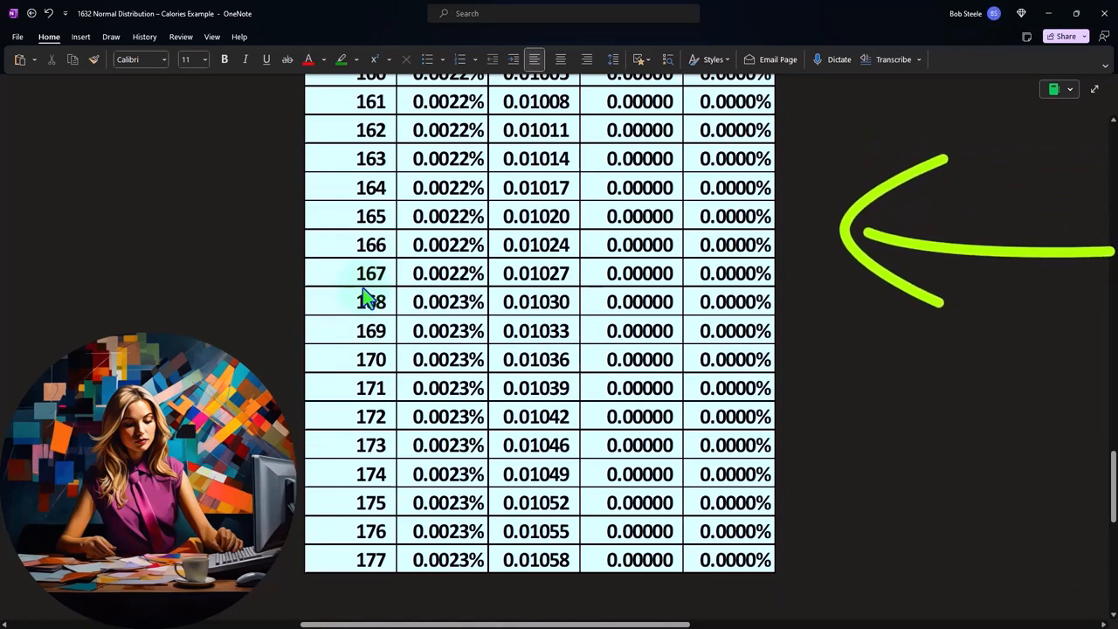
mouse_move(364, 270)
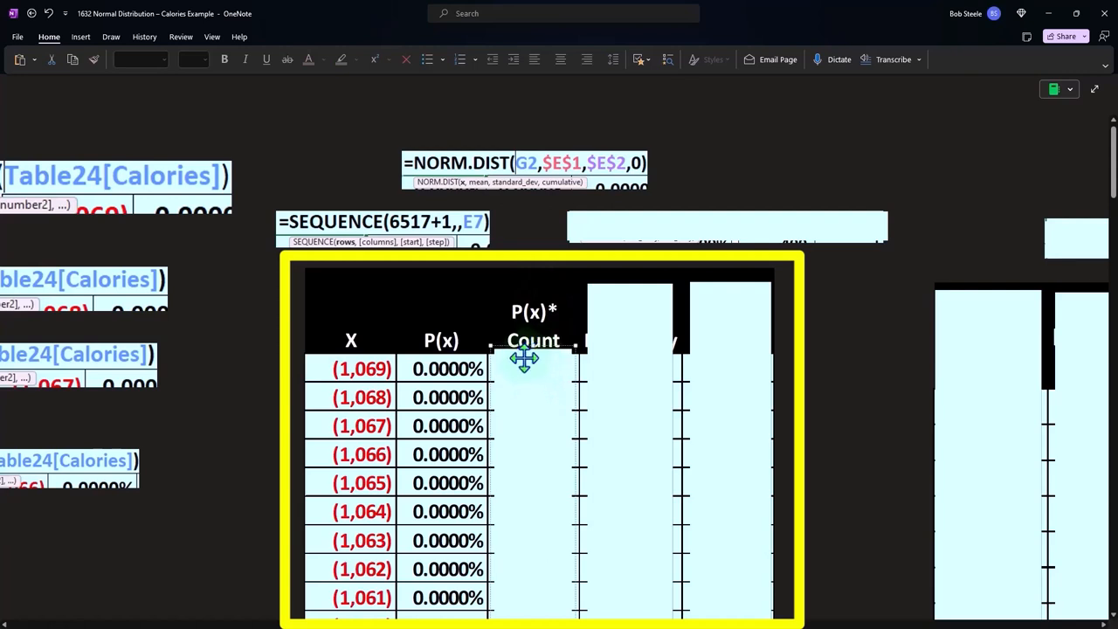
mouse_move(459, 374)
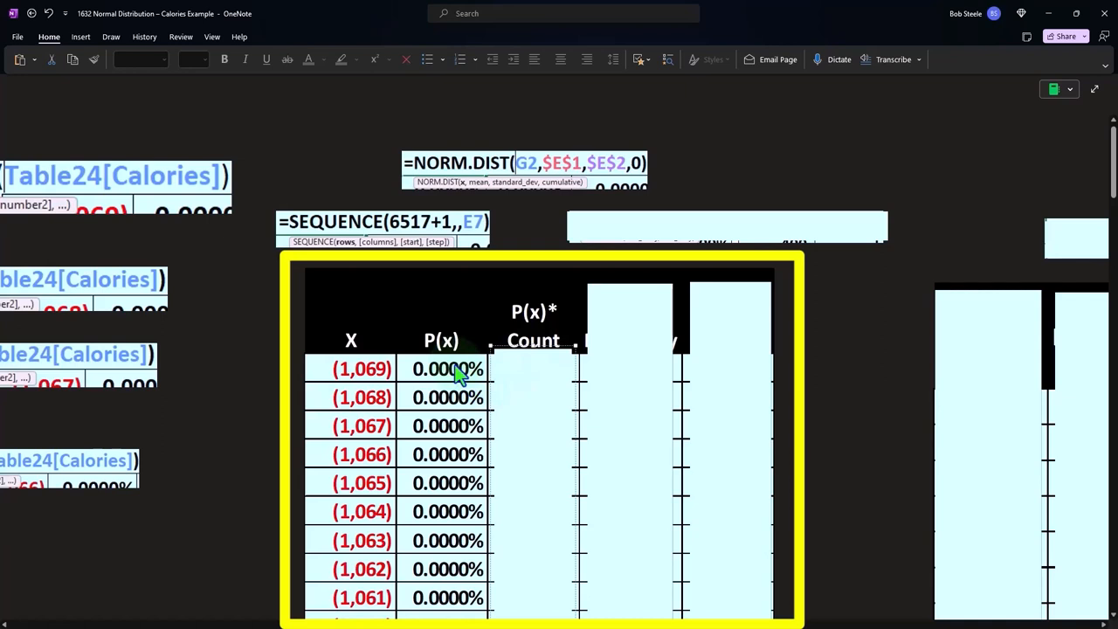
- Fill the P(x)*Count formula through rows (1,069) to (1,050), giving 0.00008 at top
click(441, 369)
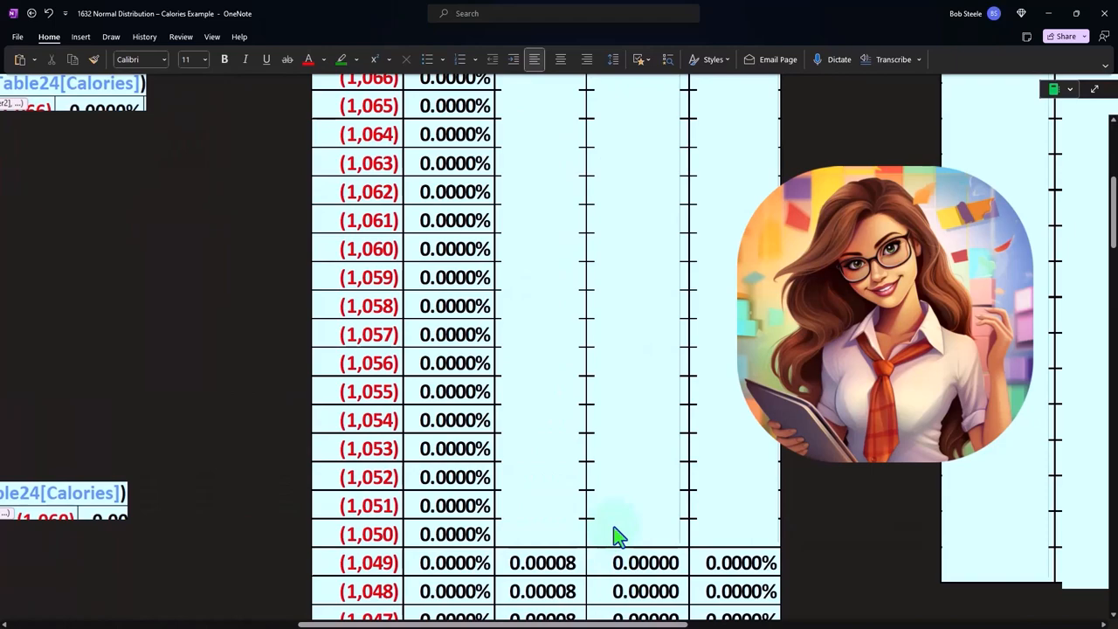
scroll(down, 3)
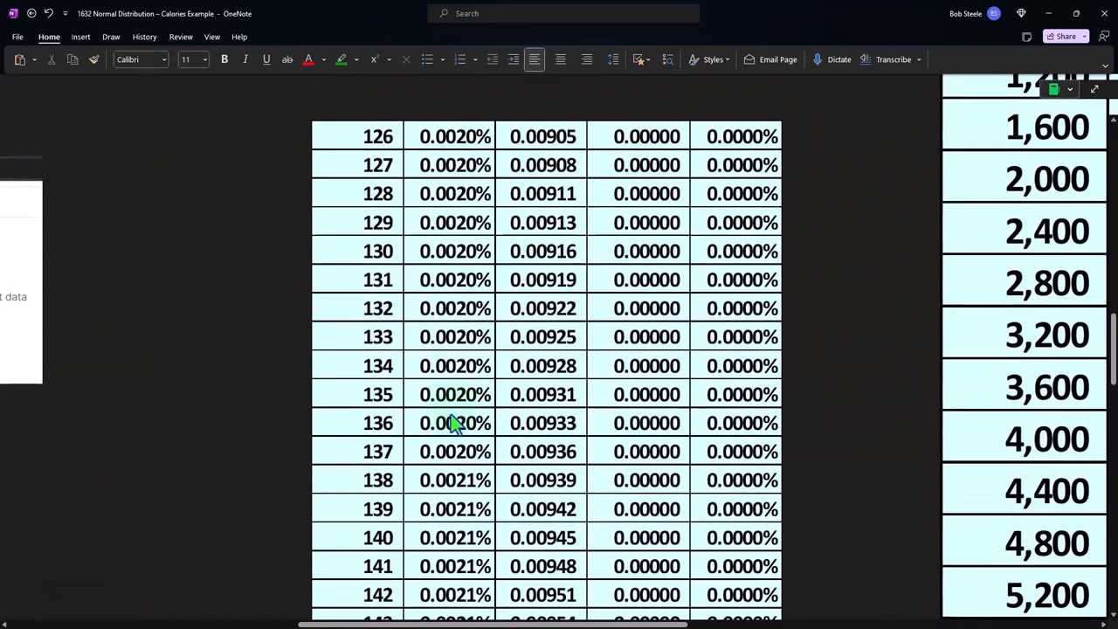
mouse_move(452, 407)
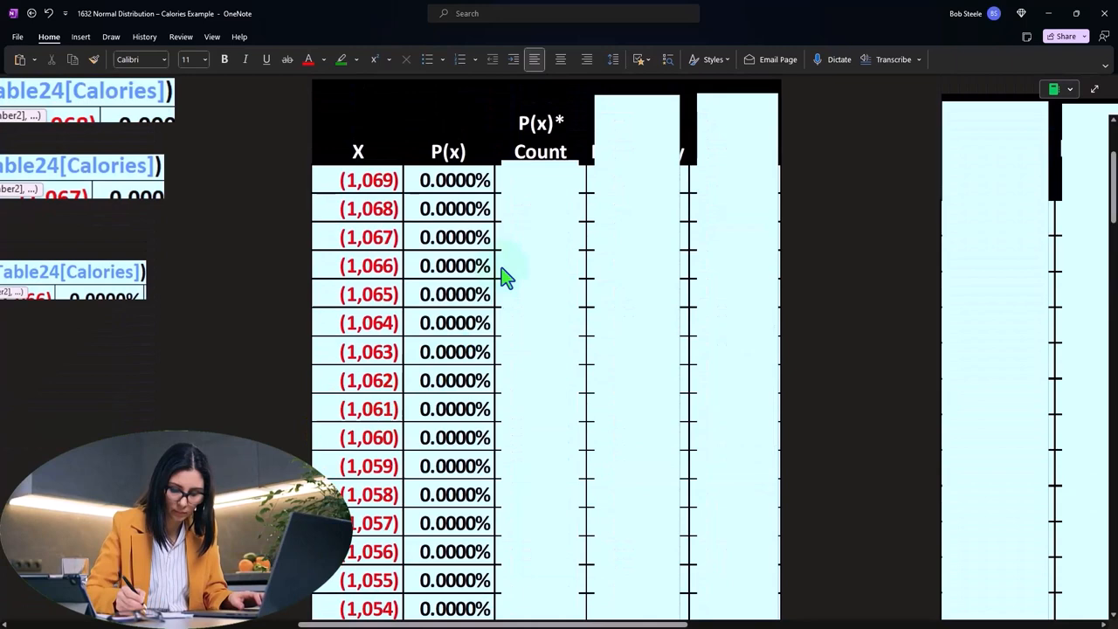
mouse_move(542, 208)
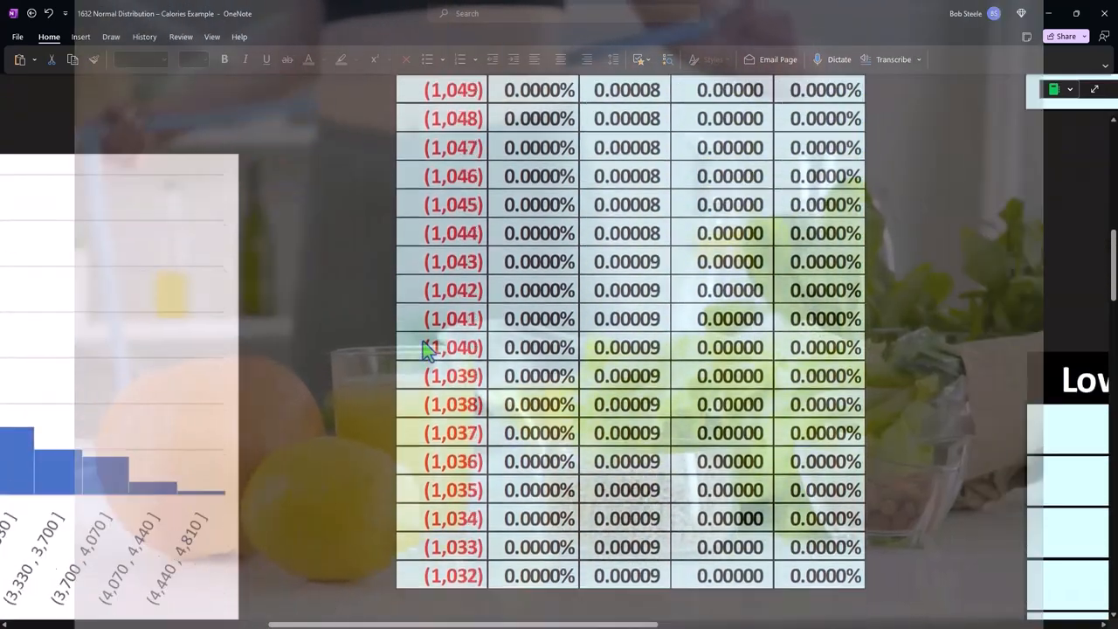
scroll(down, 3)
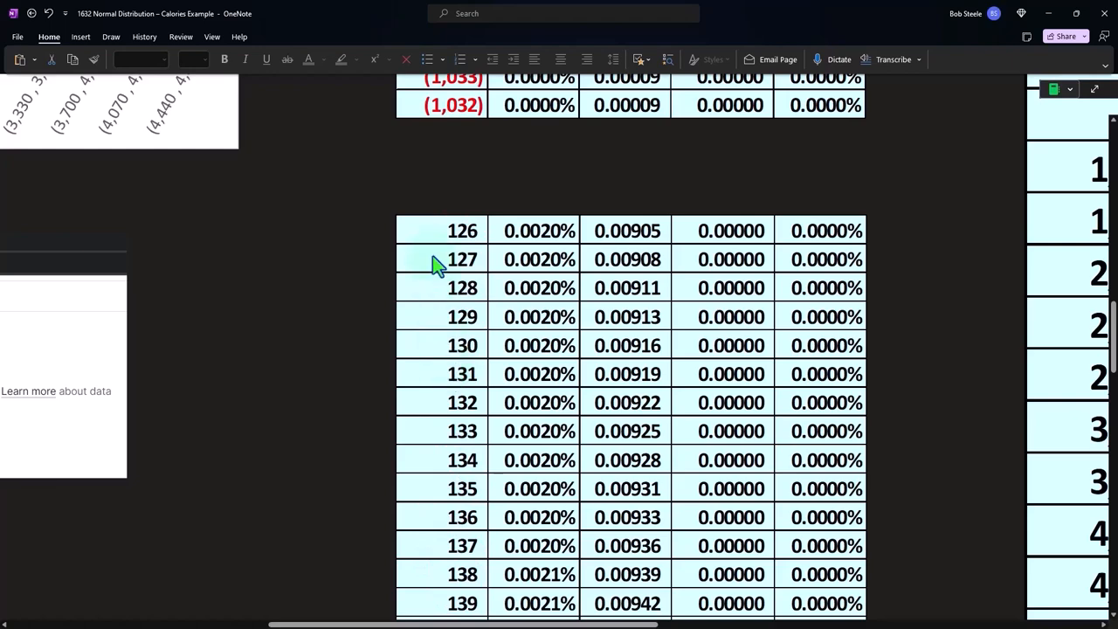
mouse_move(624, 373)
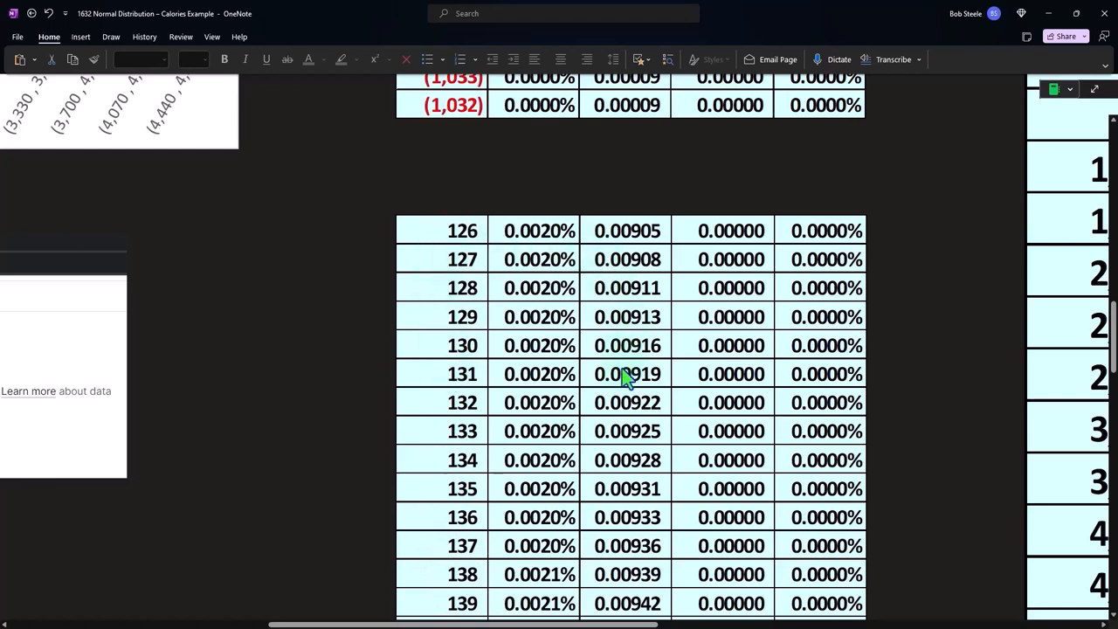
scroll(down, 3)
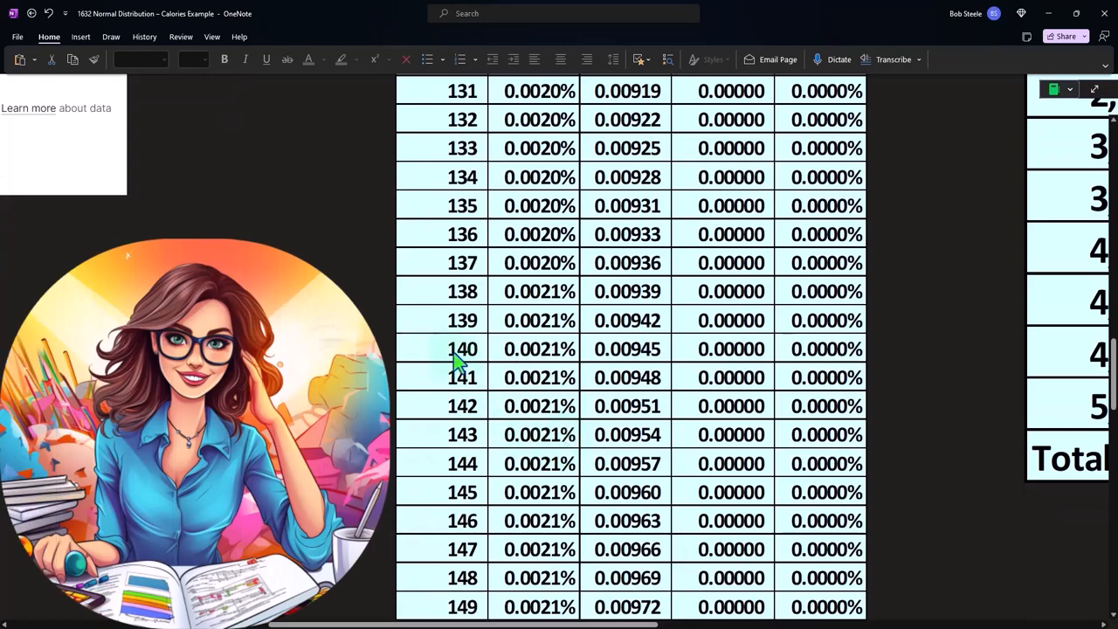
mouse_move(435, 405)
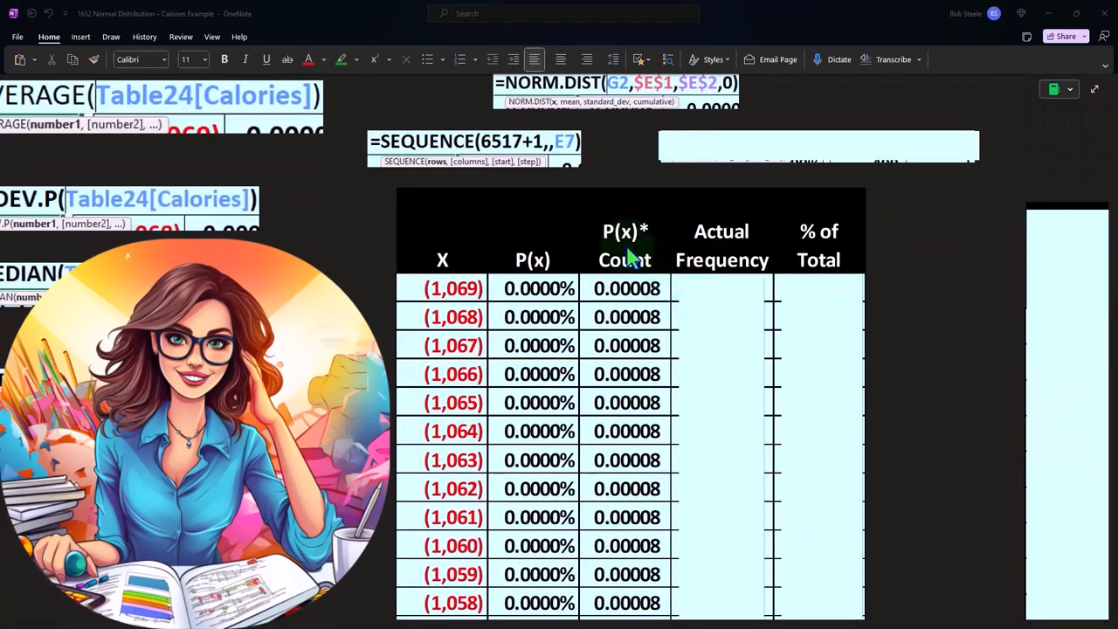
mouse_move(539, 455)
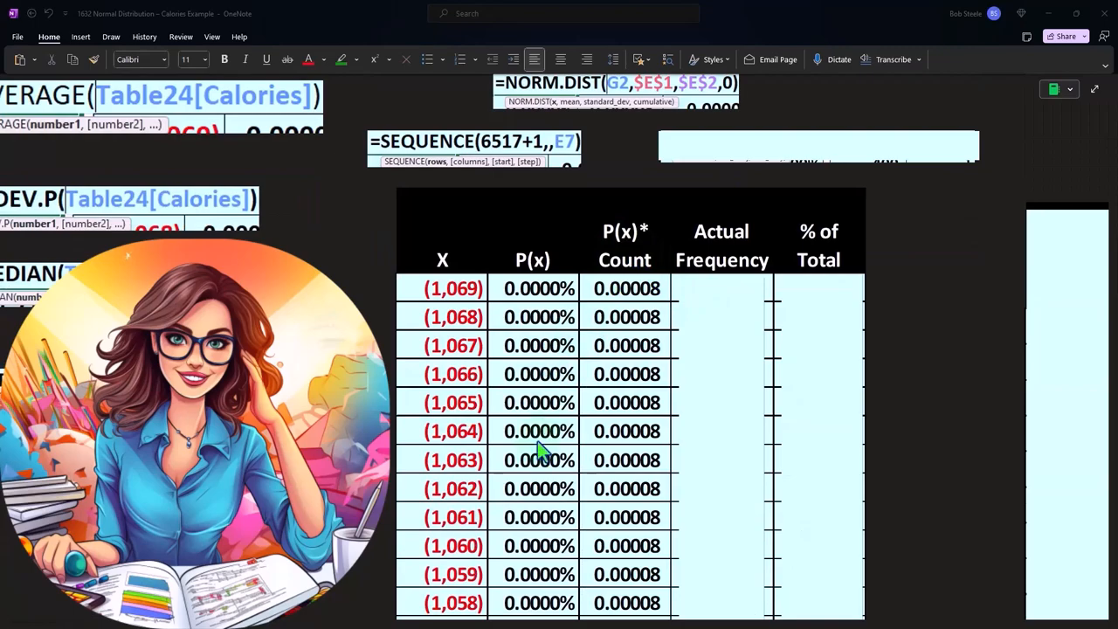
- Scroll to P(x)*Count values 0.00928–0.00981 beside a calculator showing 0.009597
scroll(down, 3)
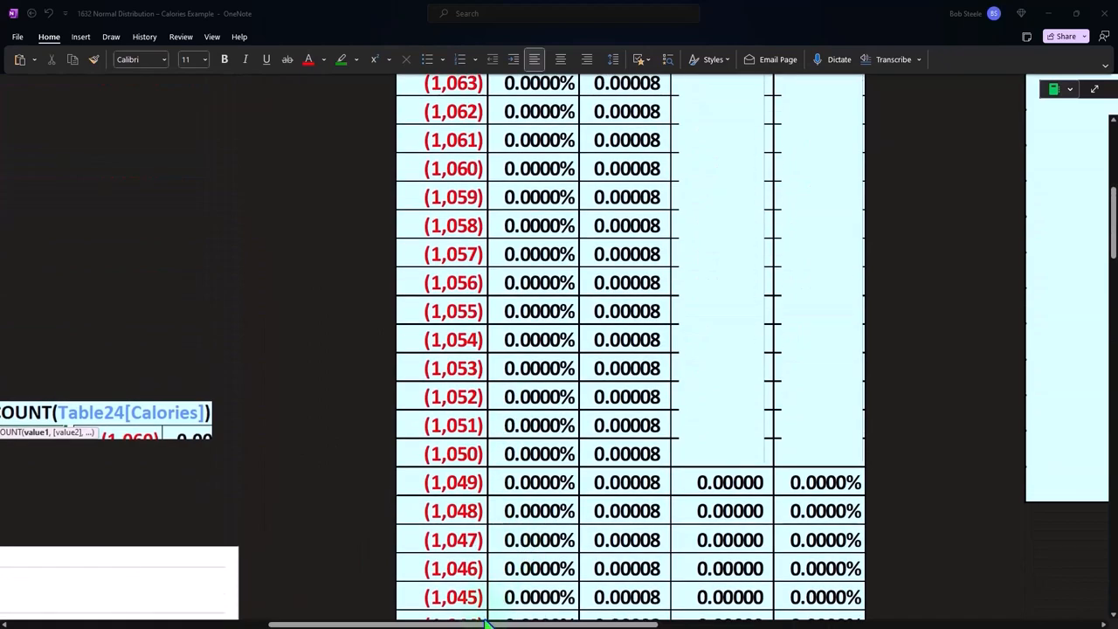
scroll(left, 3)
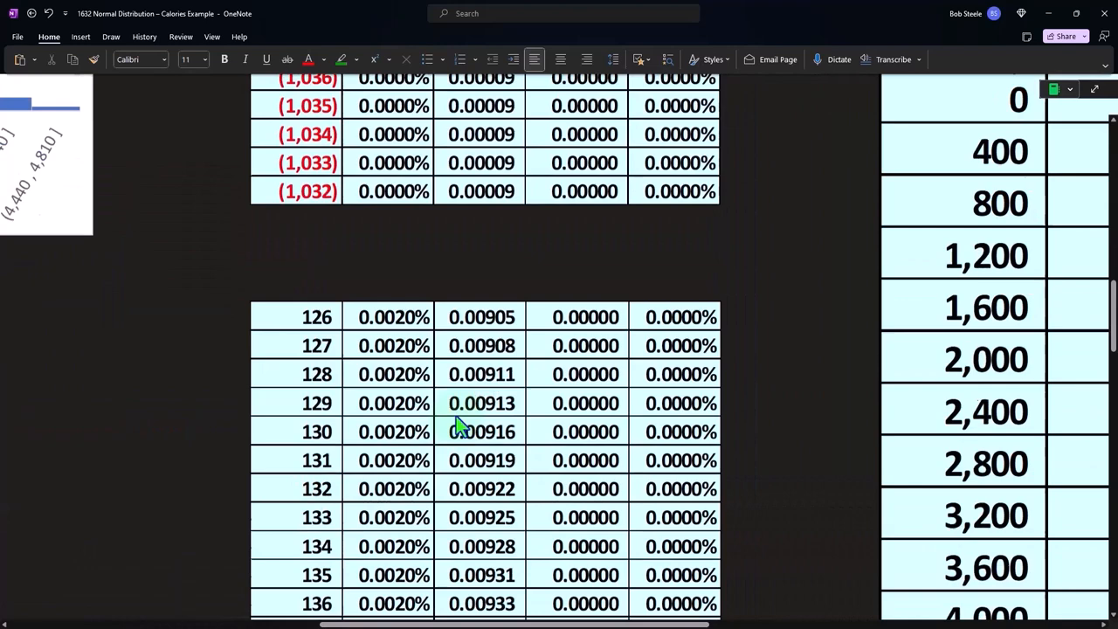
scroll(down, 3)
text(0.009597)
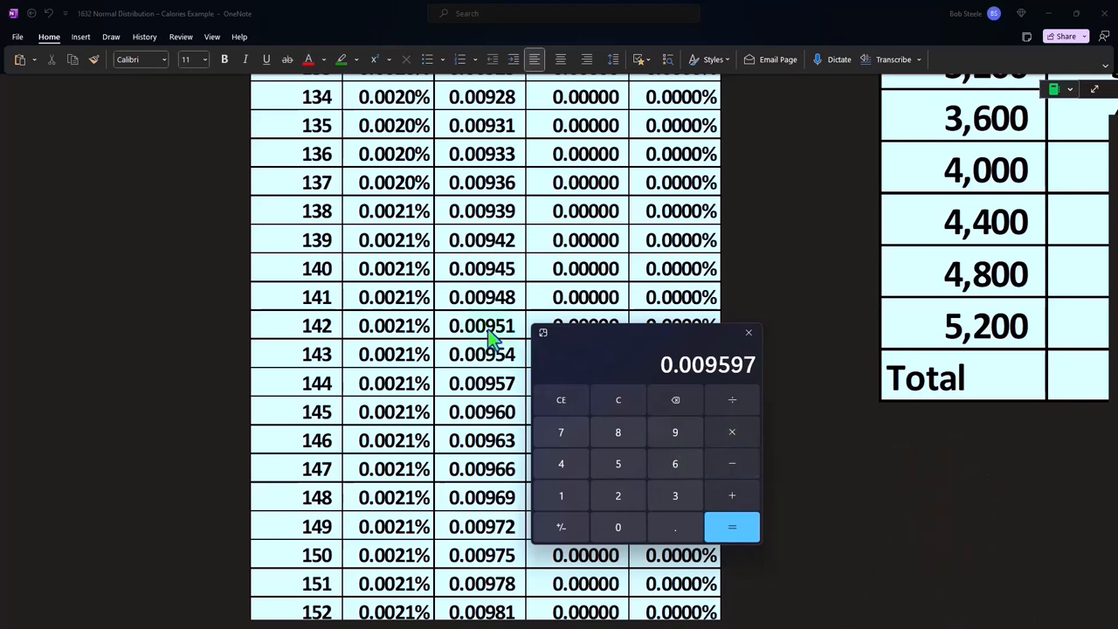
mouse_move(578, 350)
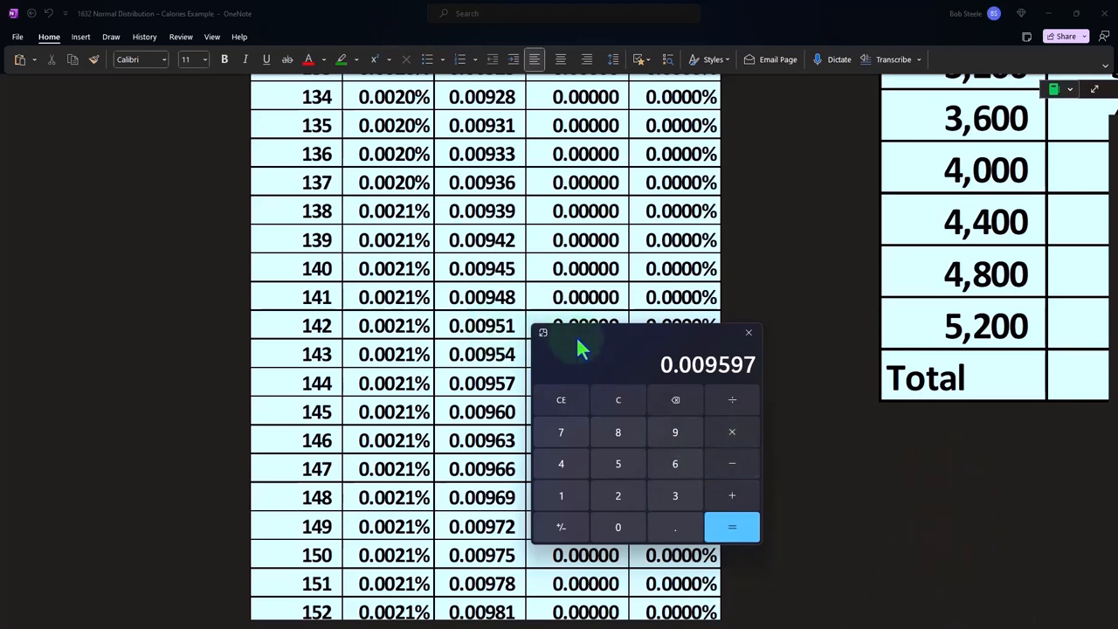
- Move the calculator off the table and fill Actual Frequency through the top rows (0.00000)
drag(583, 348, 767, 348)
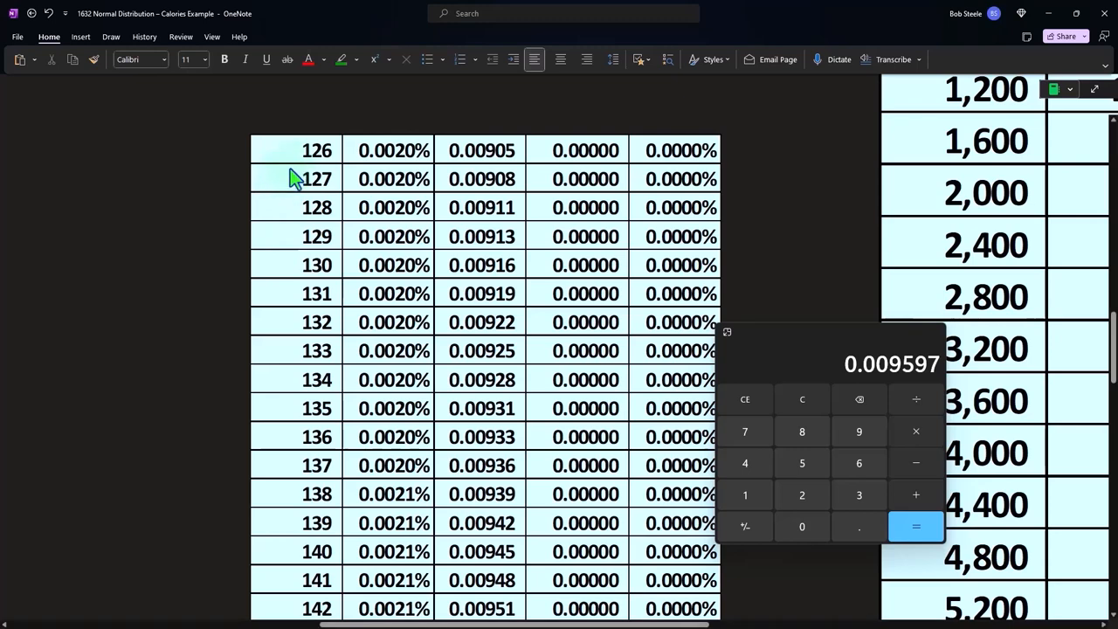
mouse_move(297, 186)
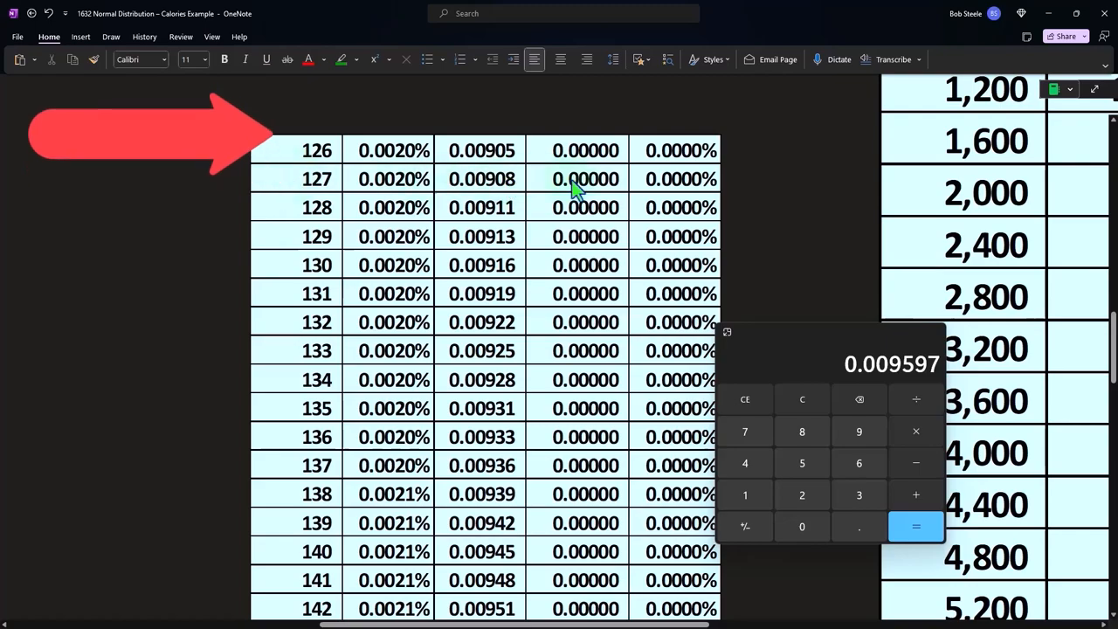
scroll(down, 3)
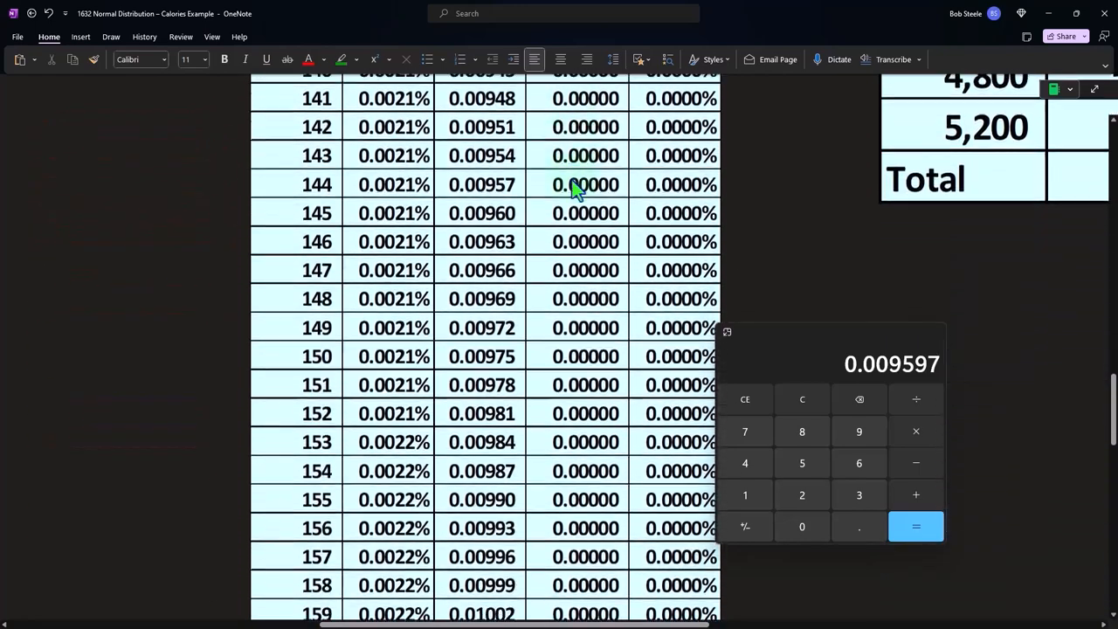
scroll(down, 3)
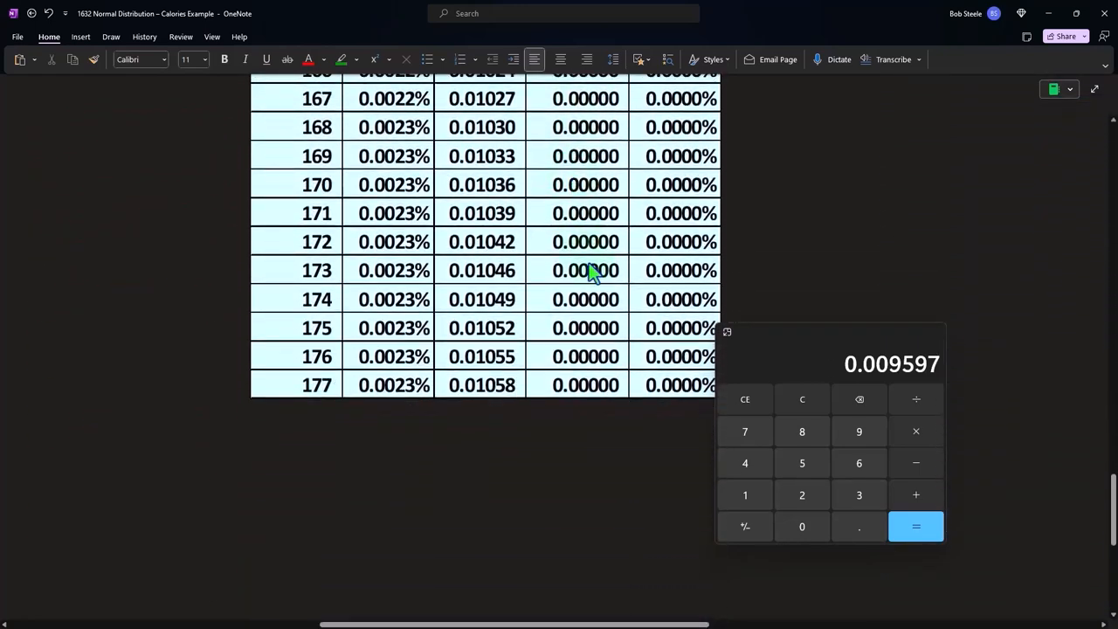
mouse_move(587, 304)
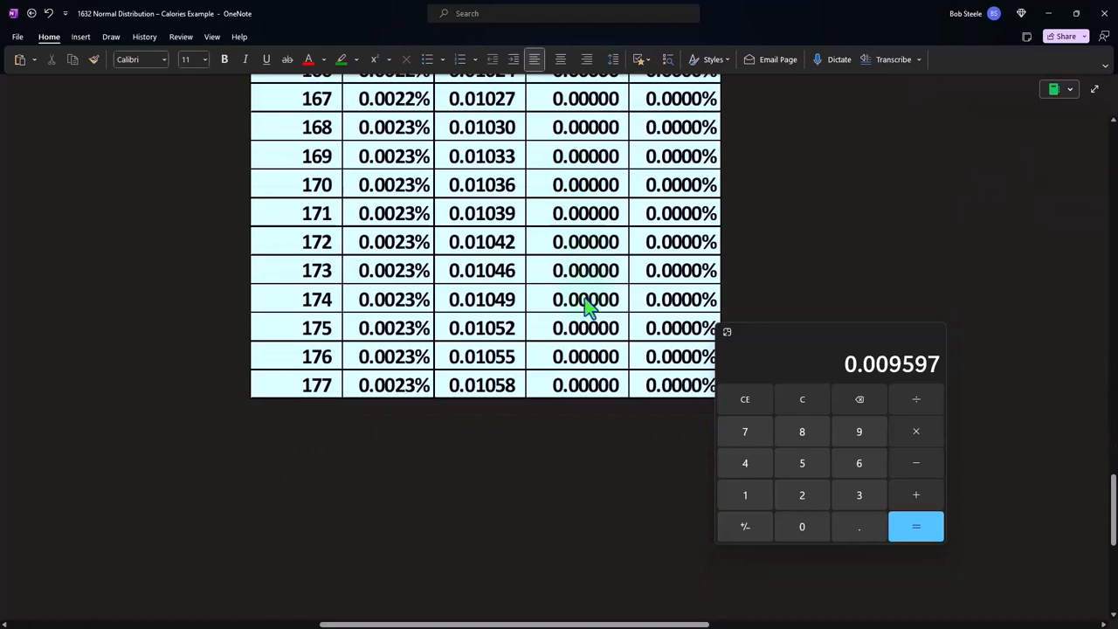
scroll(up, 3)
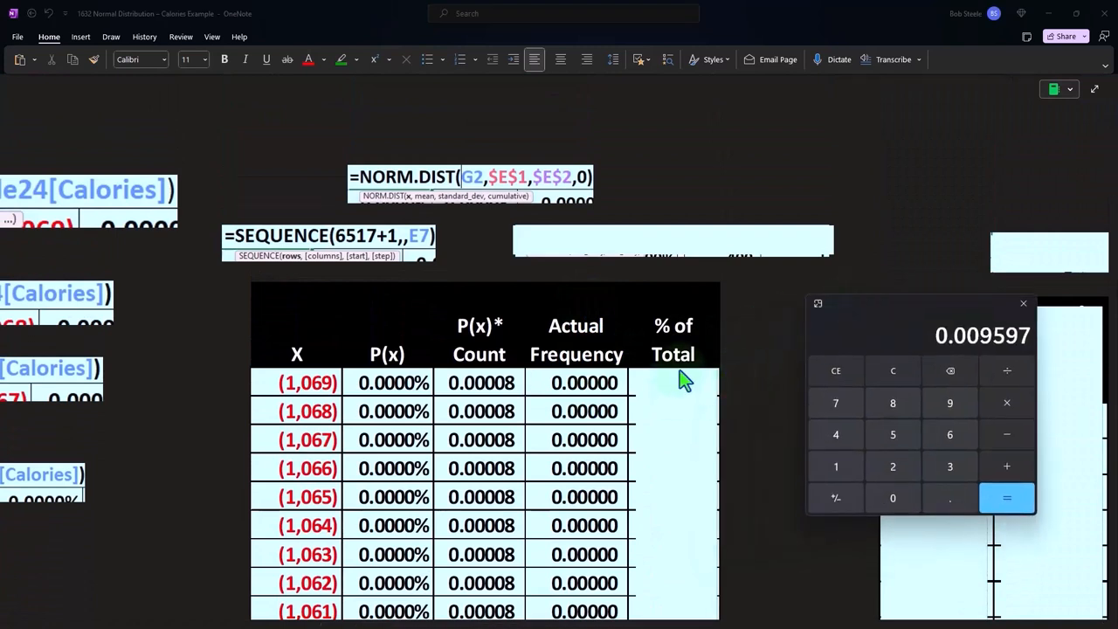
mouse_move(590, 450)
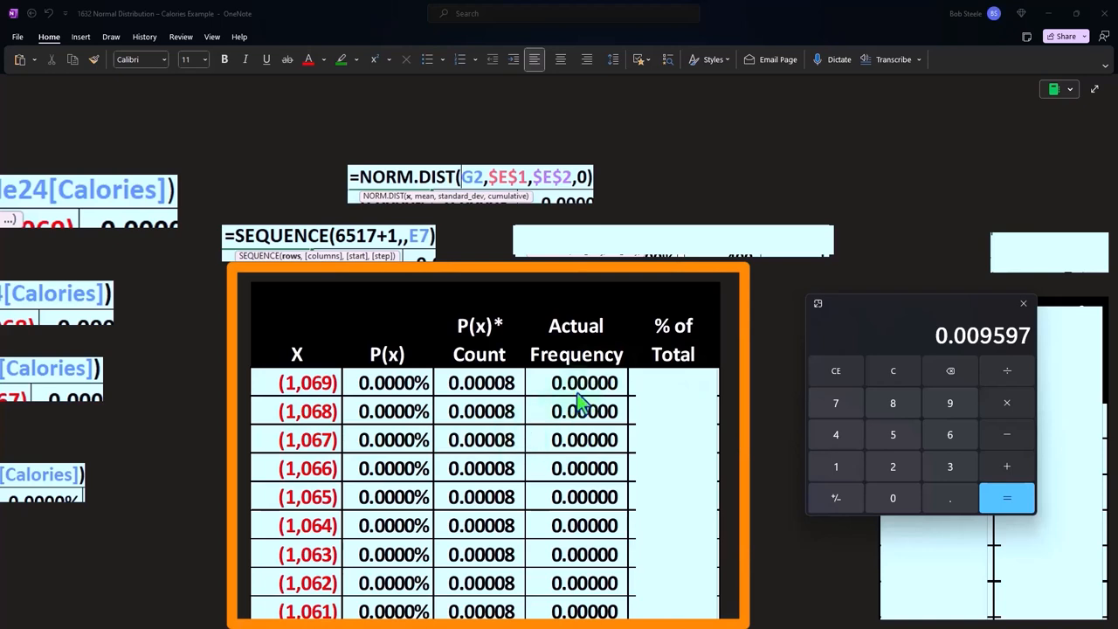
mouse_move(578, 395)
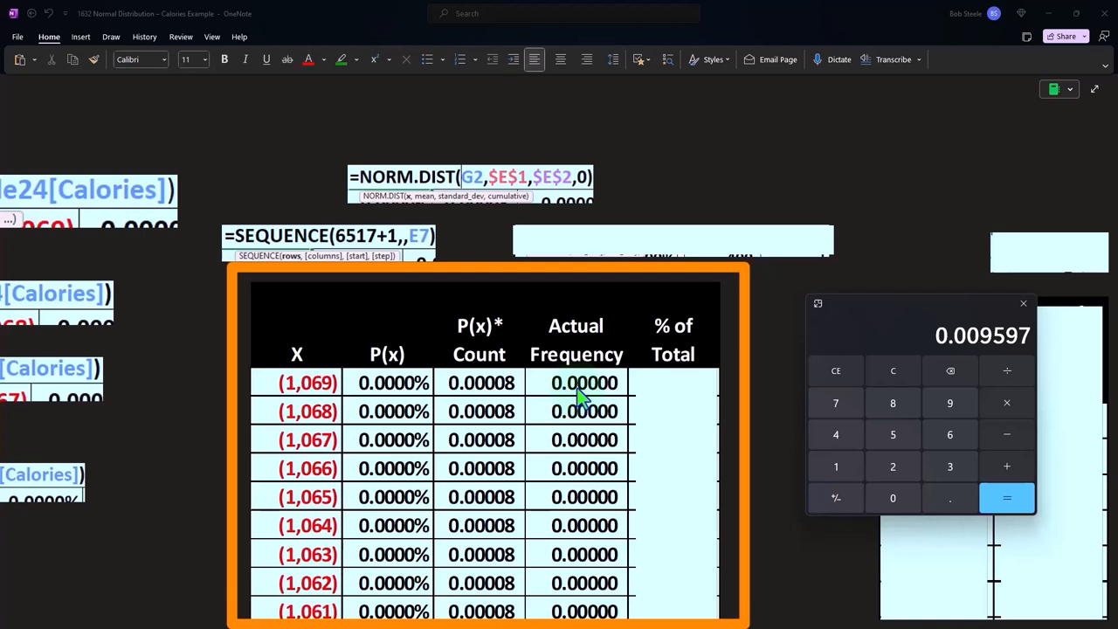
mouse_move(573, 398)
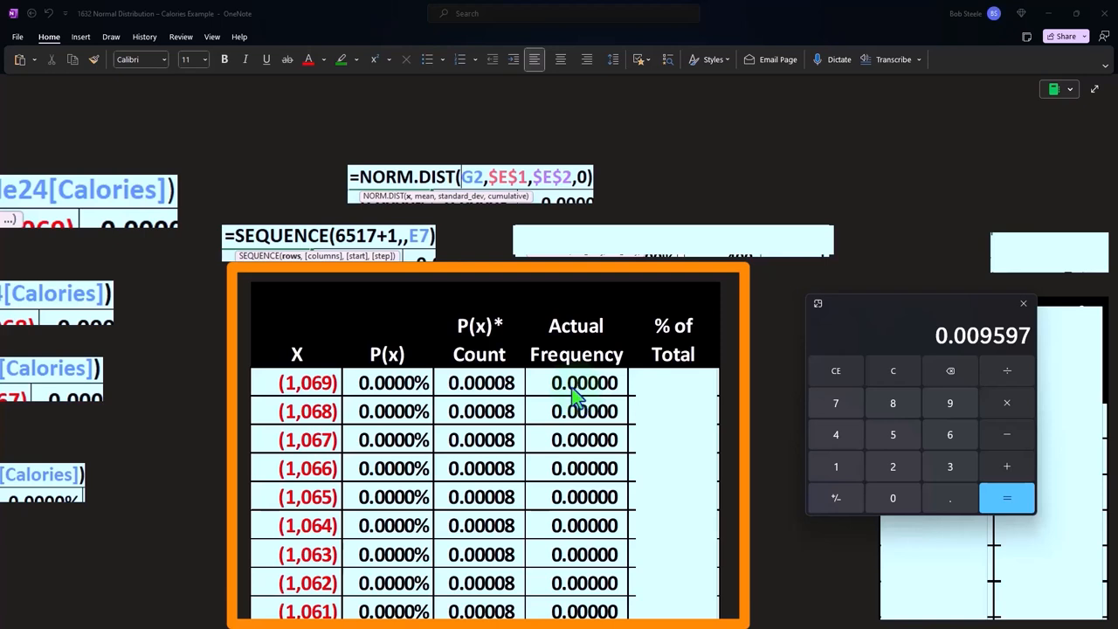
mouse_move(286, 393)
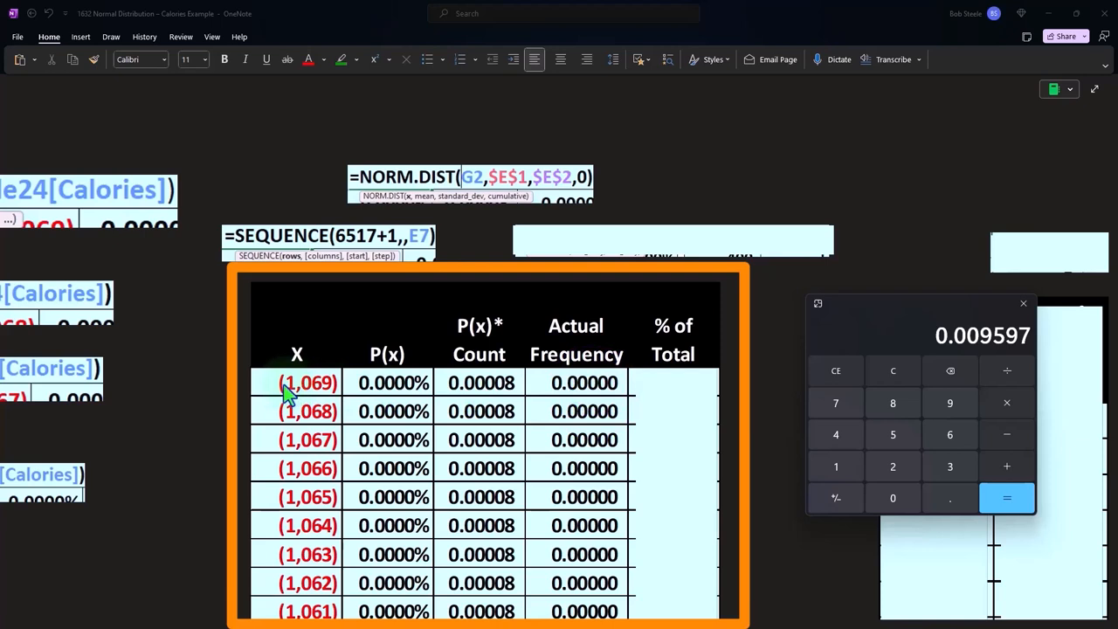
mouse_move(692, 421)
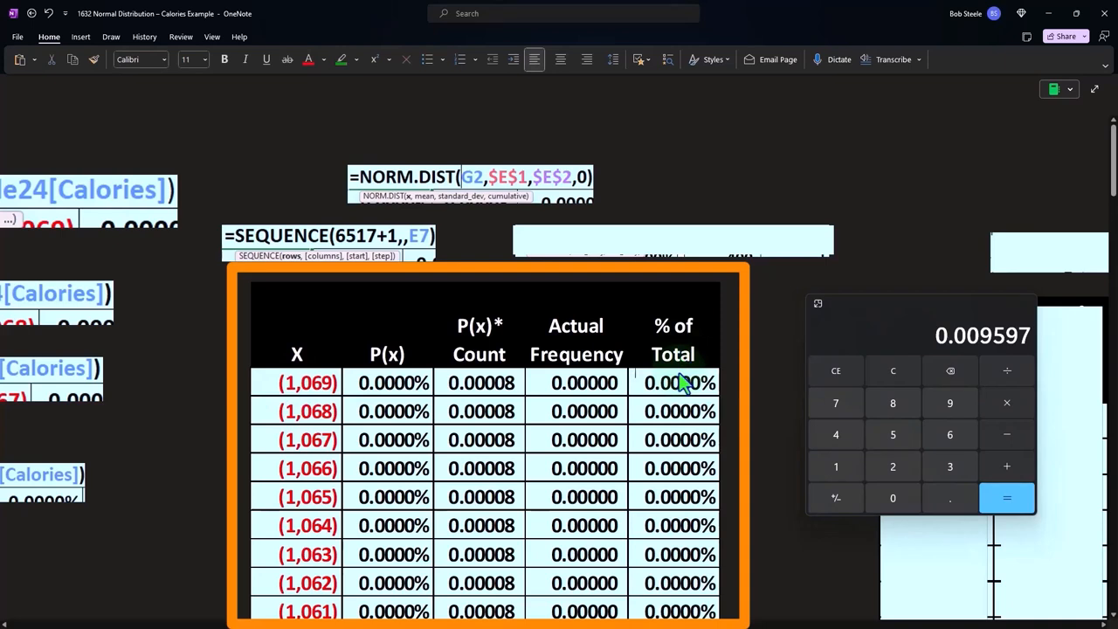
mouse_move(683, 393)
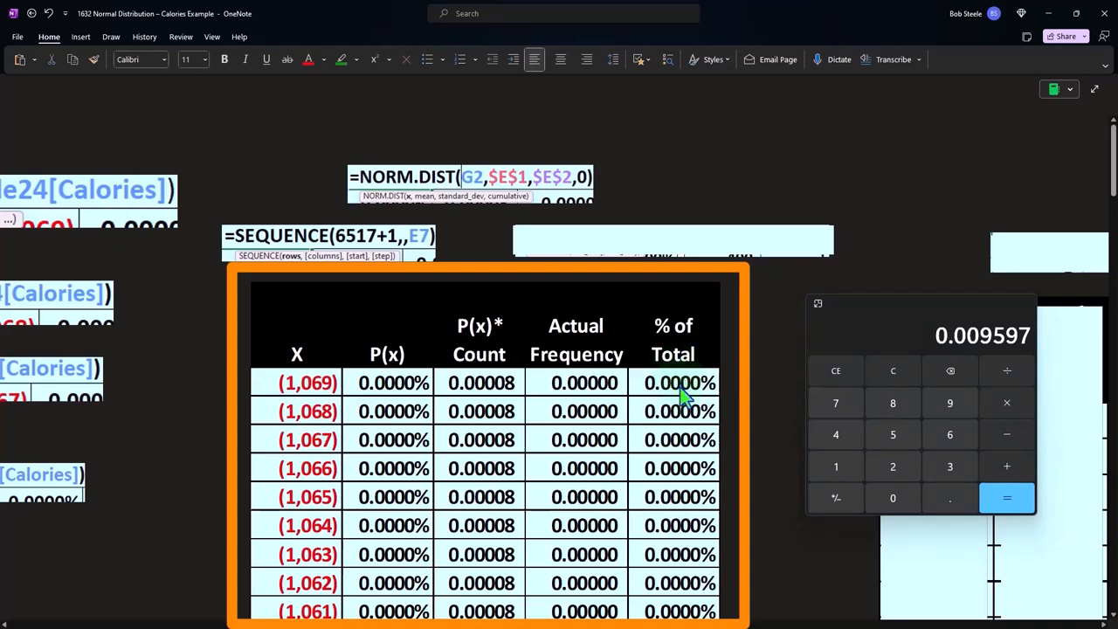